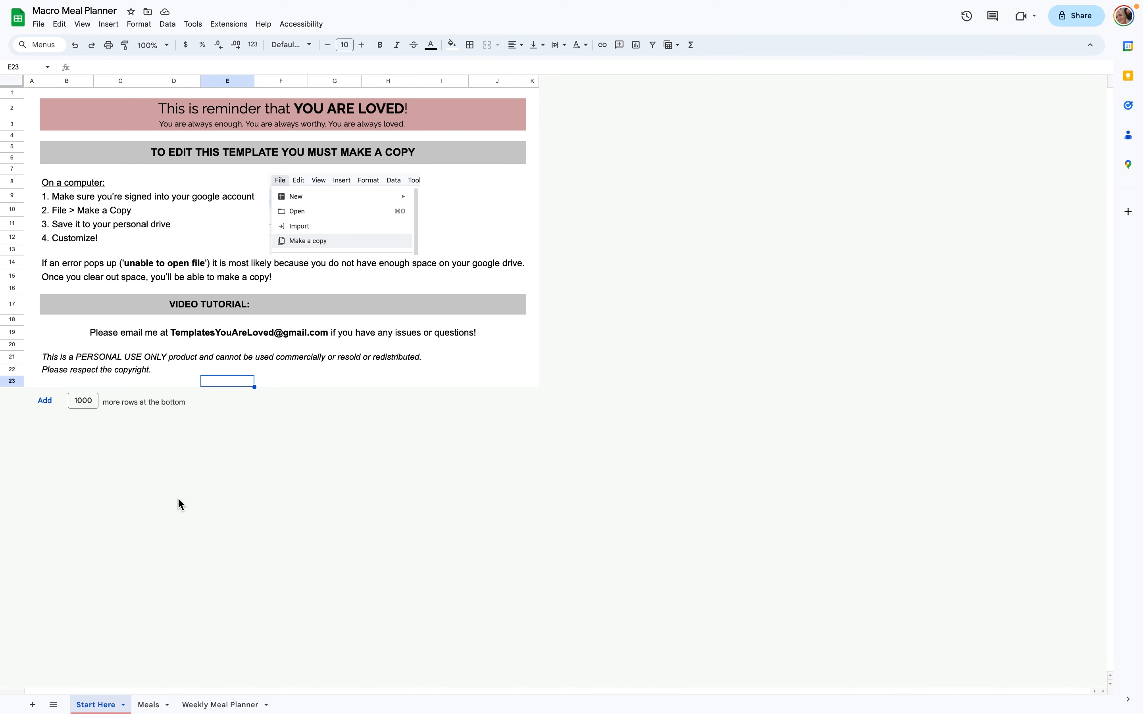
pyautogui.moveTo(174, 547)
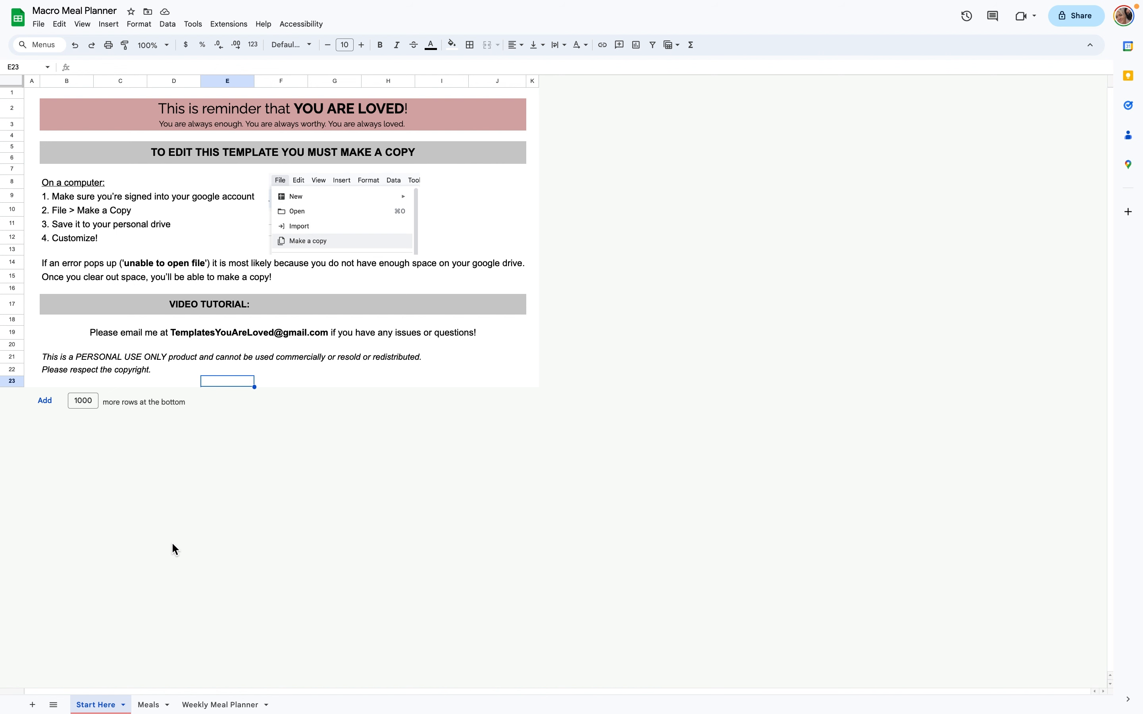
pyautogui.moveTo(174, 595)
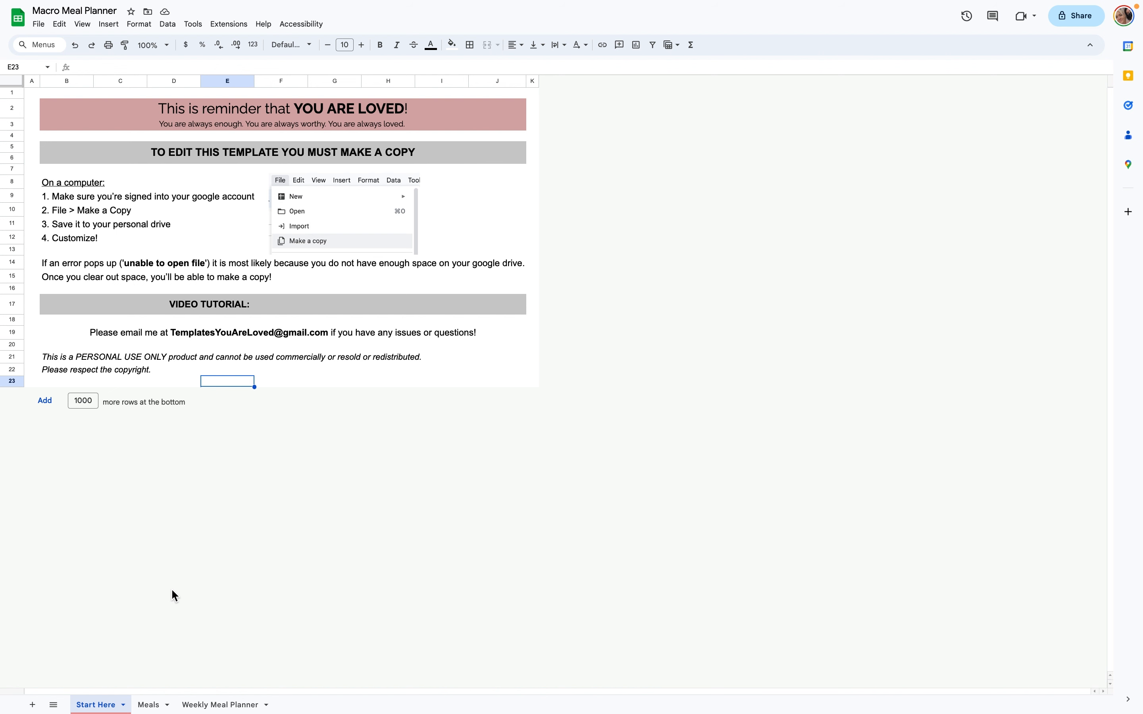
# Step: Review the Breakfast Burrito meal name, its ingredient names and the tortilla calorie value on the Meals sheet
pyautogui.click(149, 705)
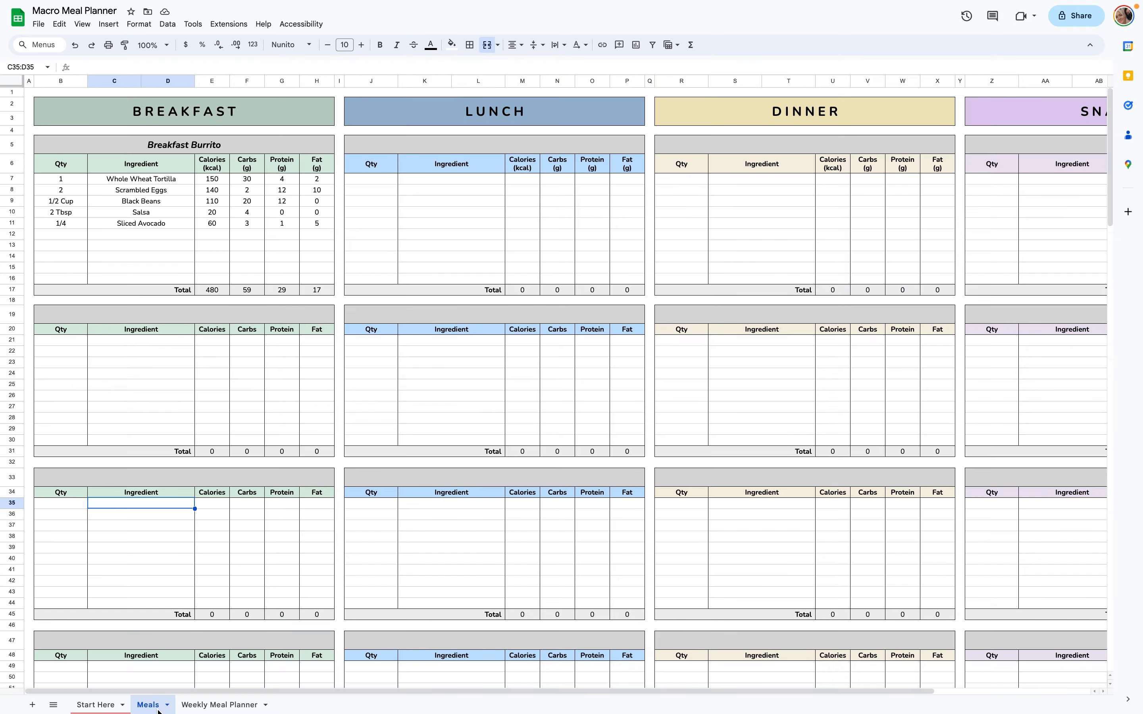
pyautogui.moveTo(206, 282)
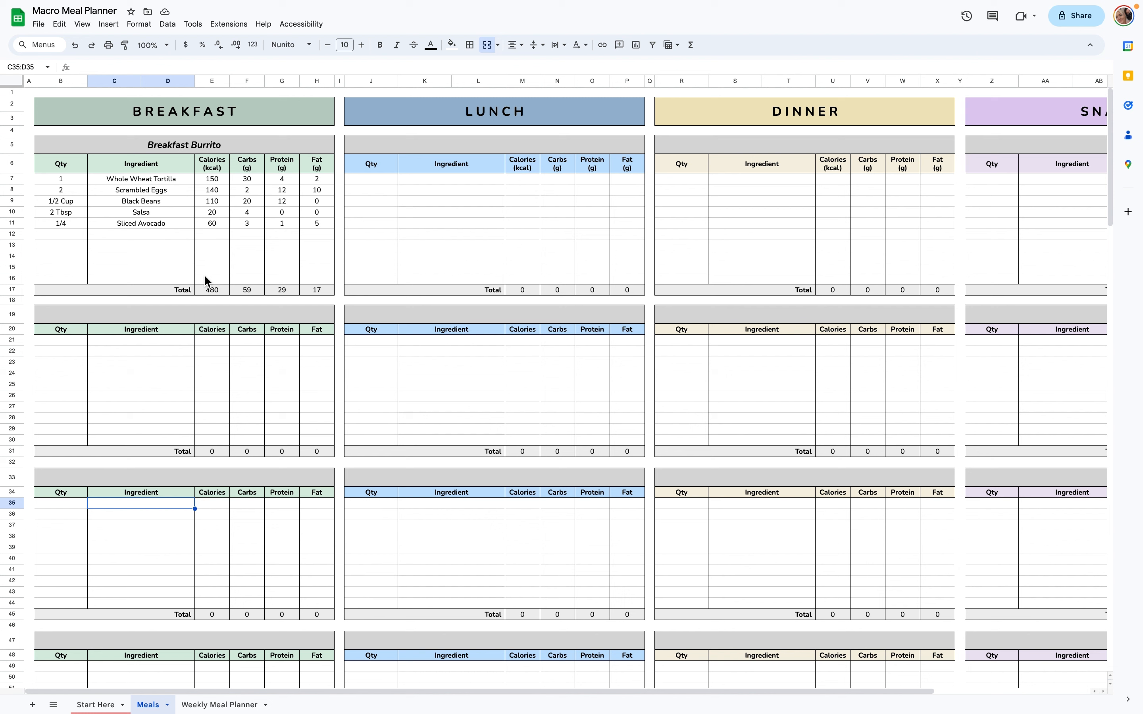
pyautogui.click(184, 144)
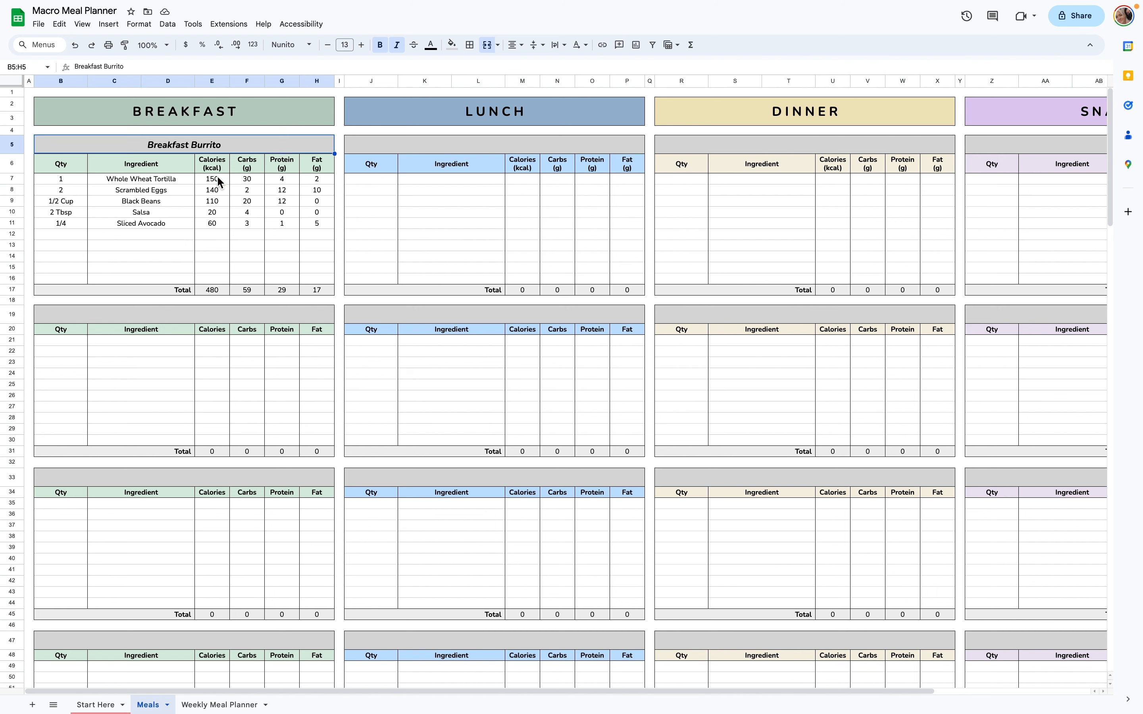
pyautogui.moveTo(113, 179); pyautogui.dragTo(168, 223)
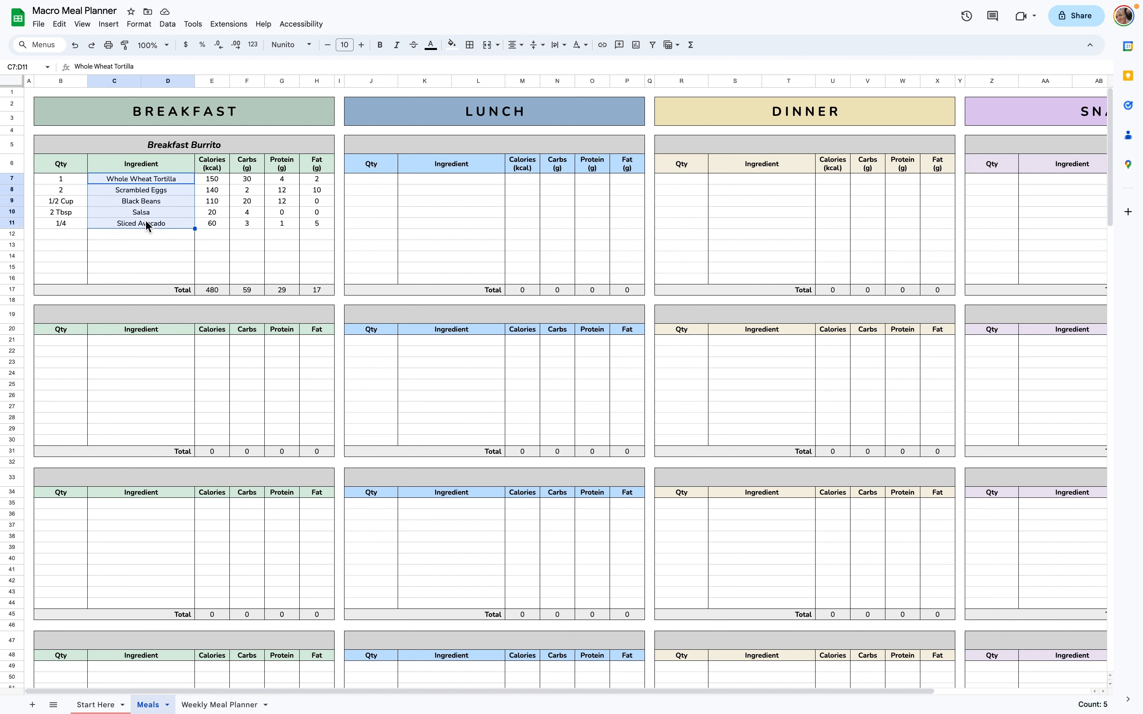
pyautogui.click(211, 179)
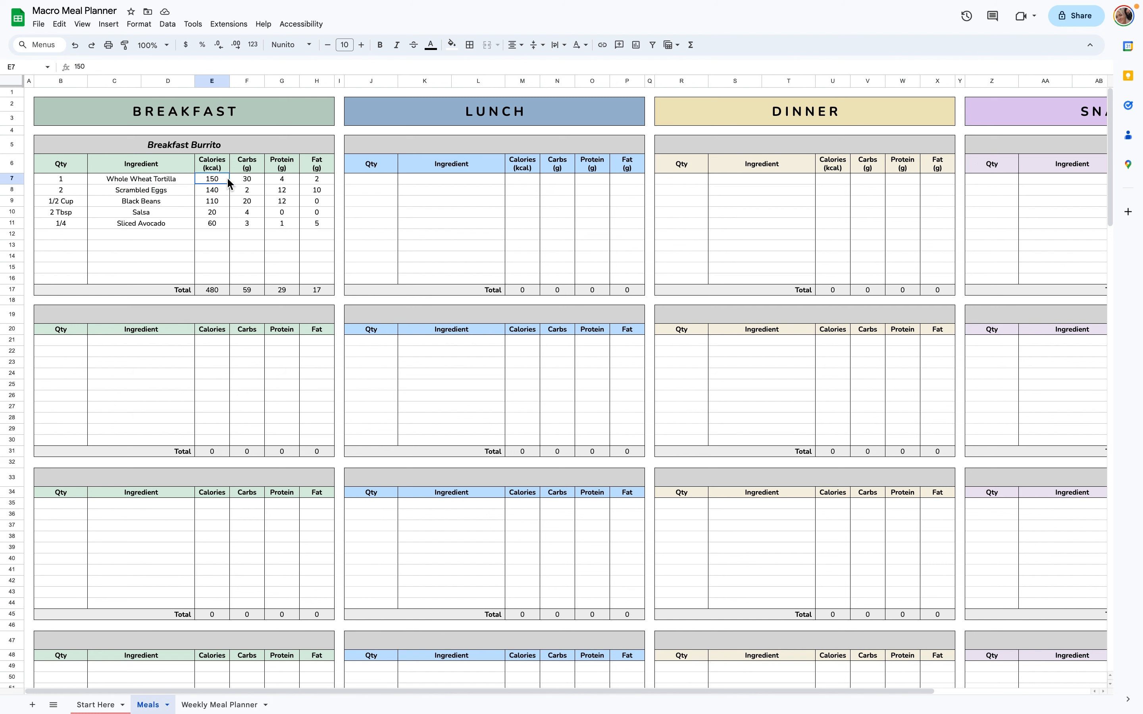
# Step: Review the meal's 480-calorie macro totals and the Snacks section heading
pyautogui.click(317, 179)
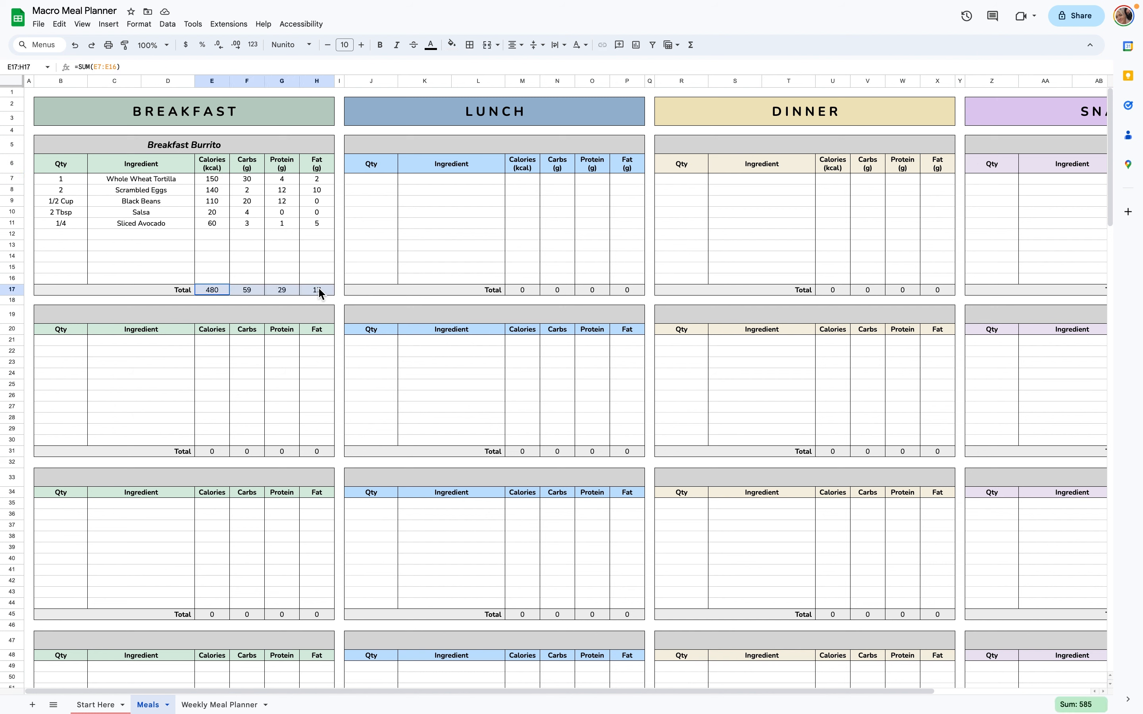
pyautogui.scroll(-3)
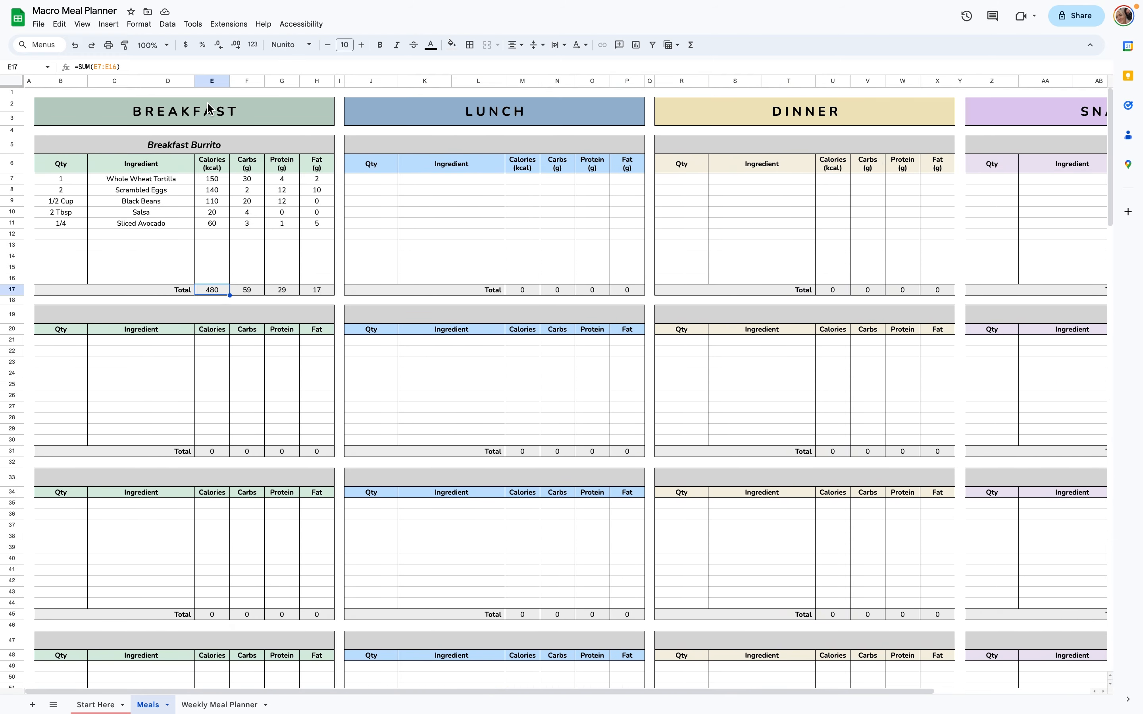
pyautogui.click(496, 112)
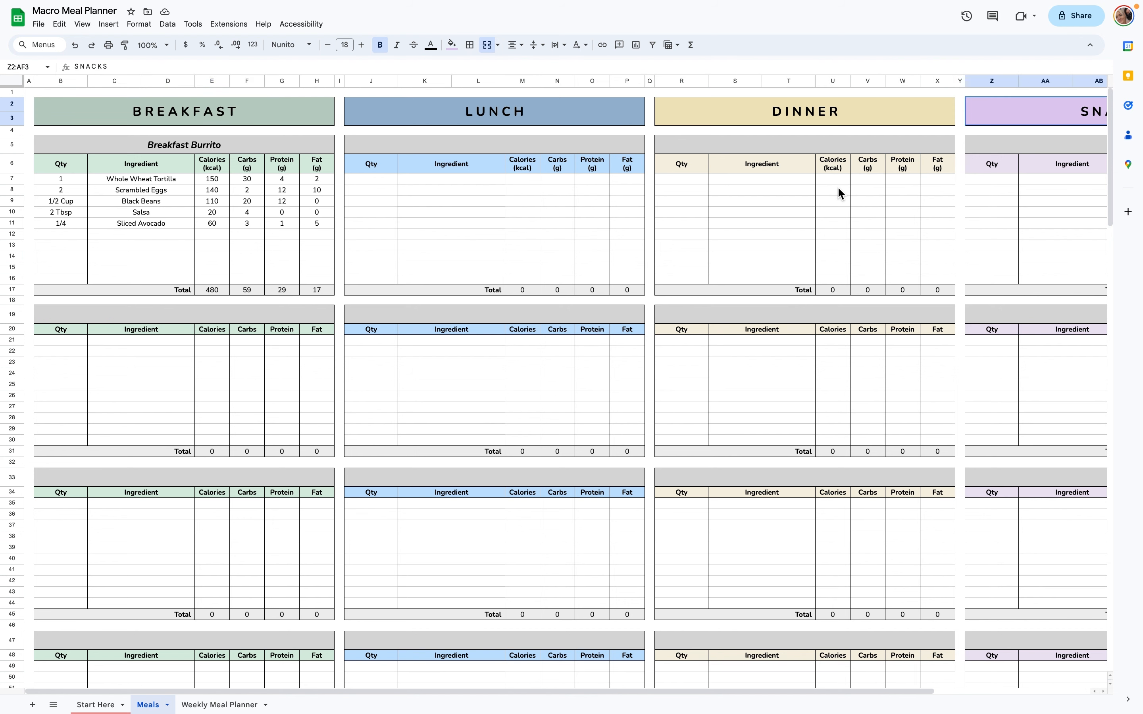
pyautogui.moveTo(278, 648)
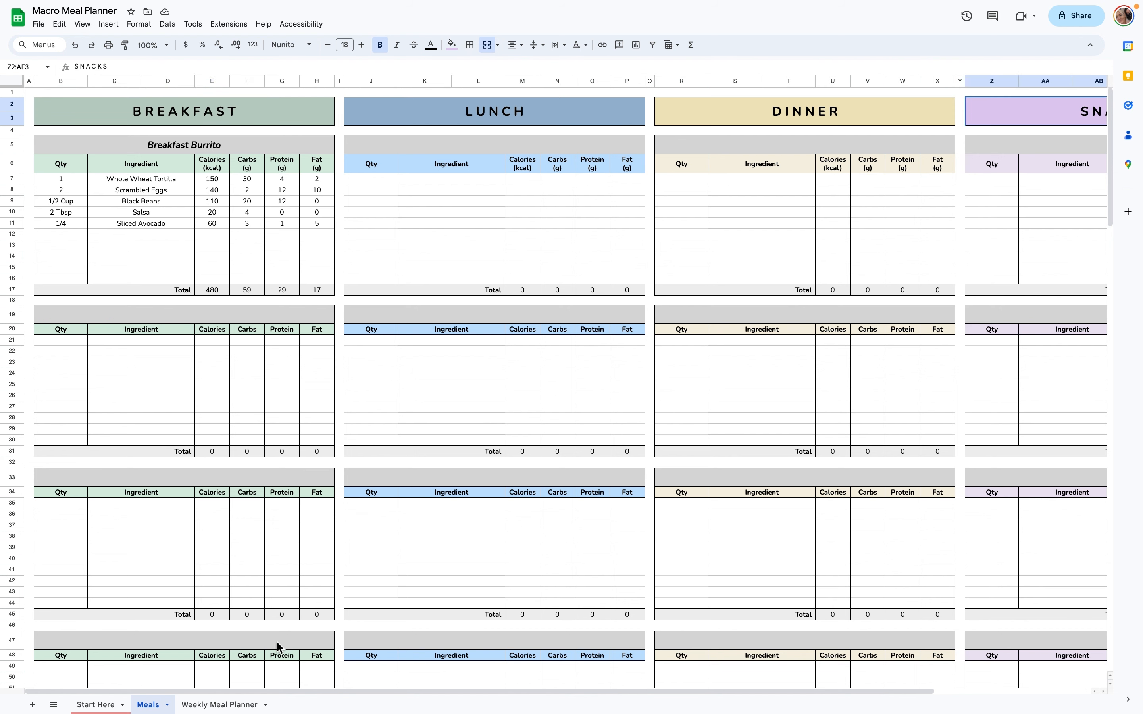
pyautogui.moveTo(240, 705)
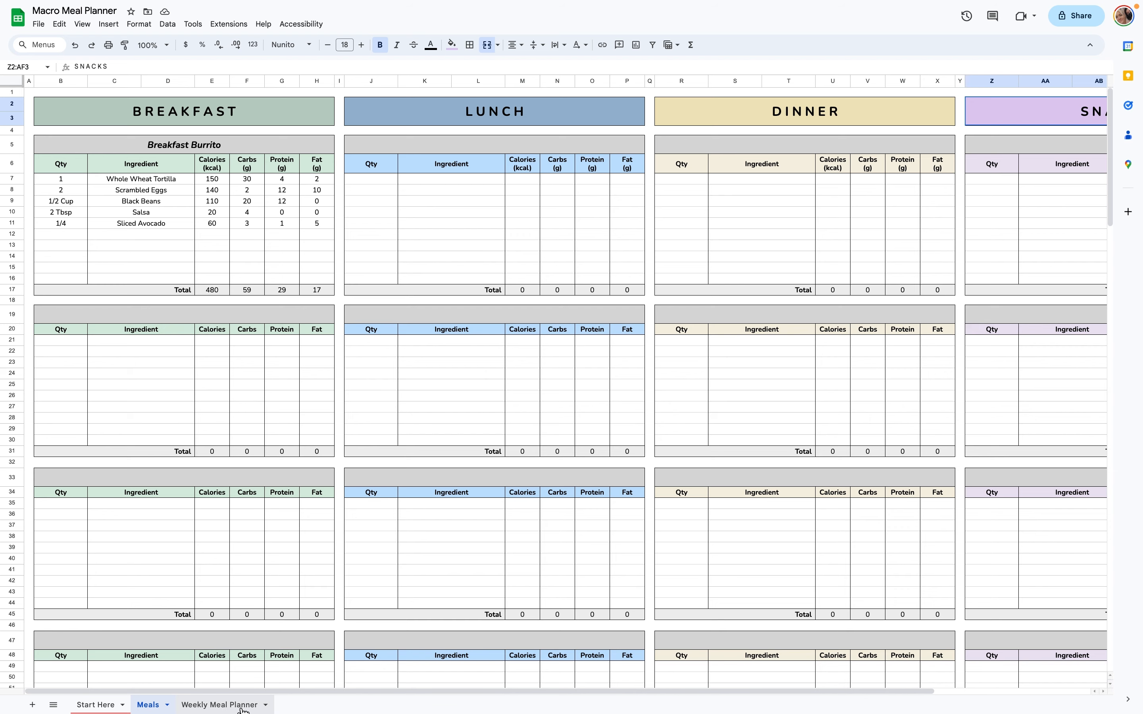
# Step: Duplicate the Weekly Meal Planner sheet into a copy to be named 1/1/24
pyautogui.rightClick(219, 705)
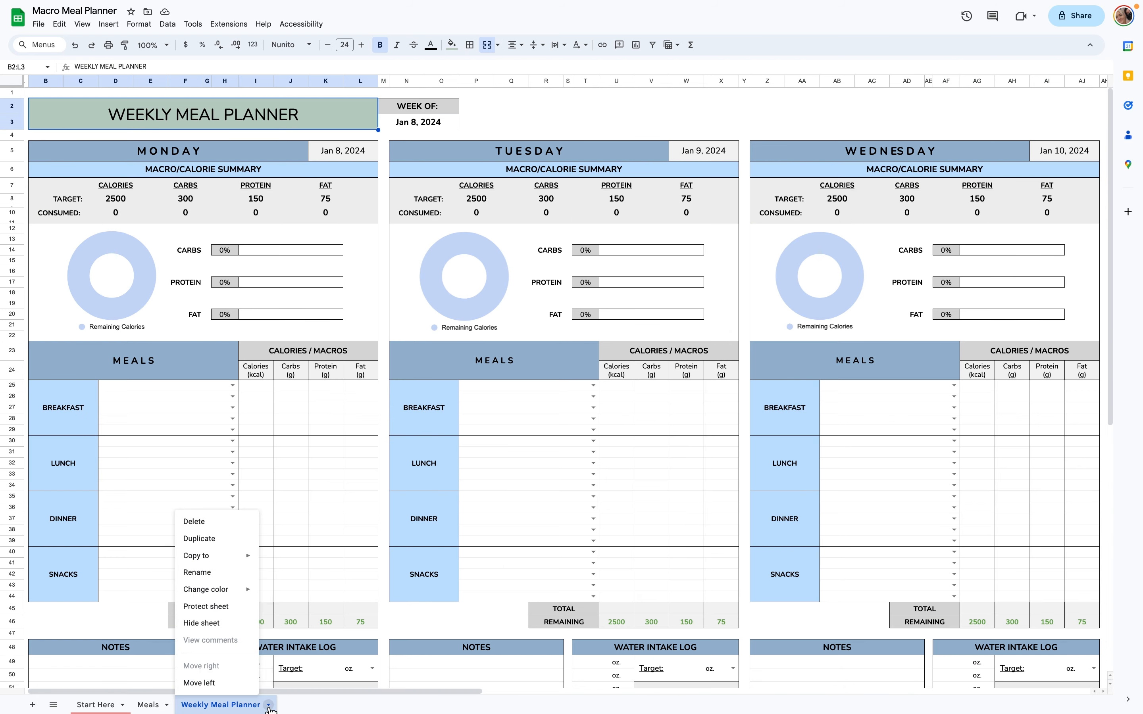
pyautogui.moveTo(198, 539)
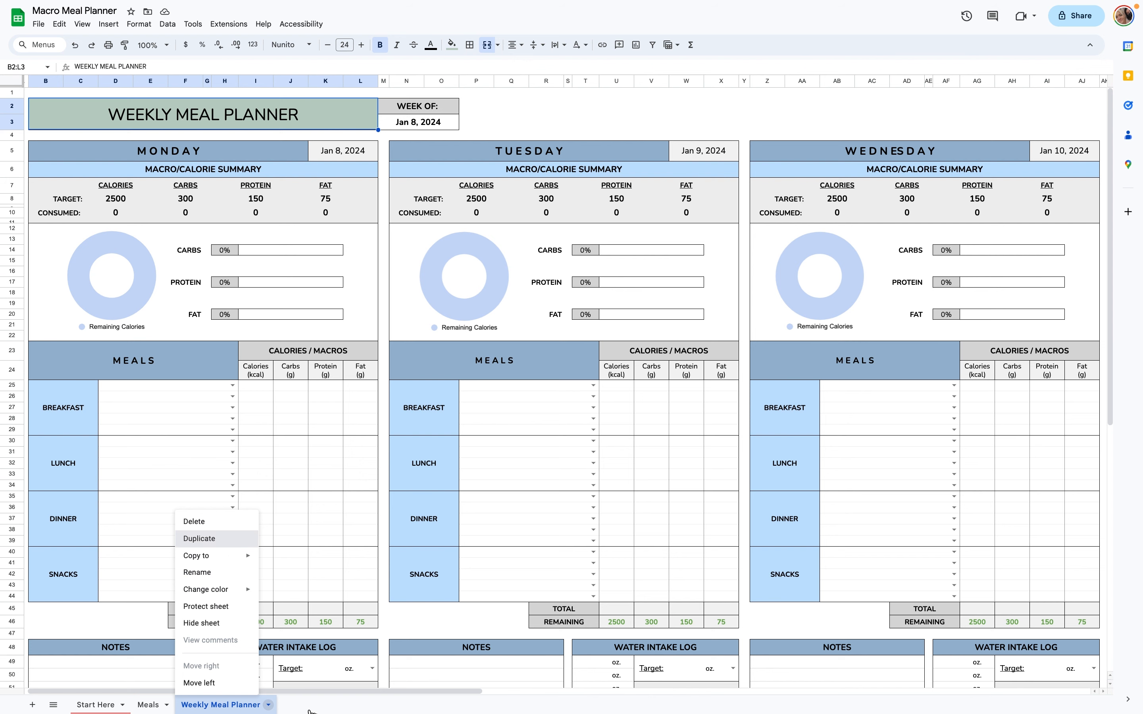
pyautogui.click(198, 539)
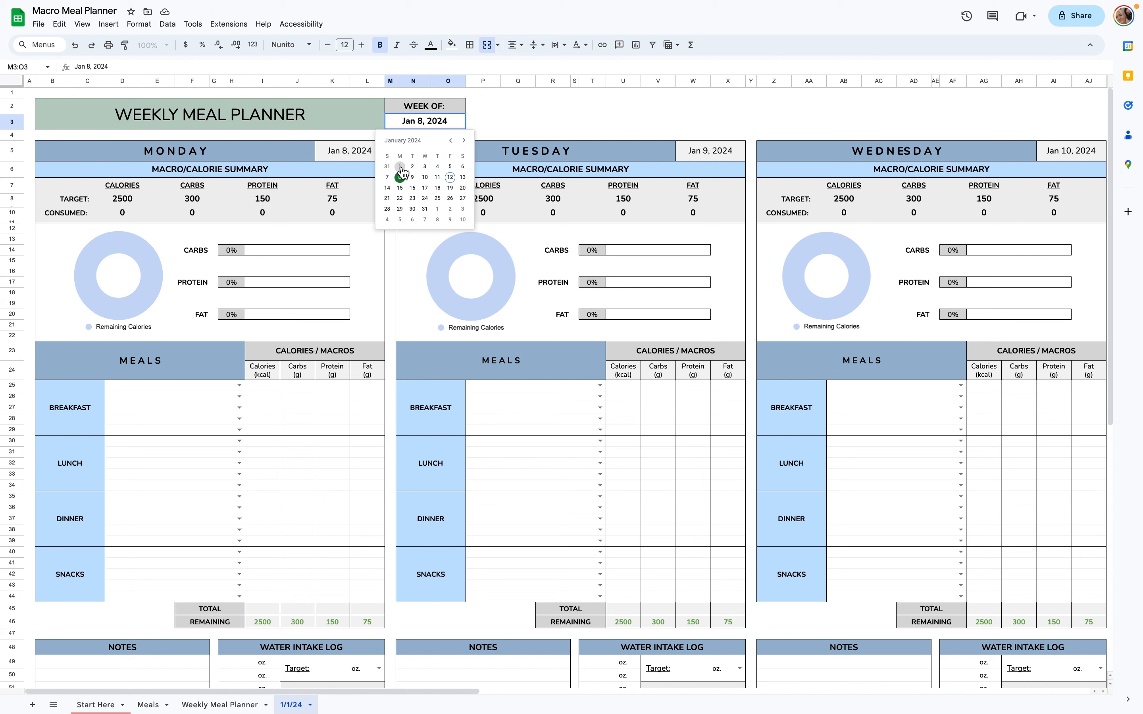
# Step: Set the 1/1/24 planner's week to start January 1, 2024
pyautogui.click(400, 167)
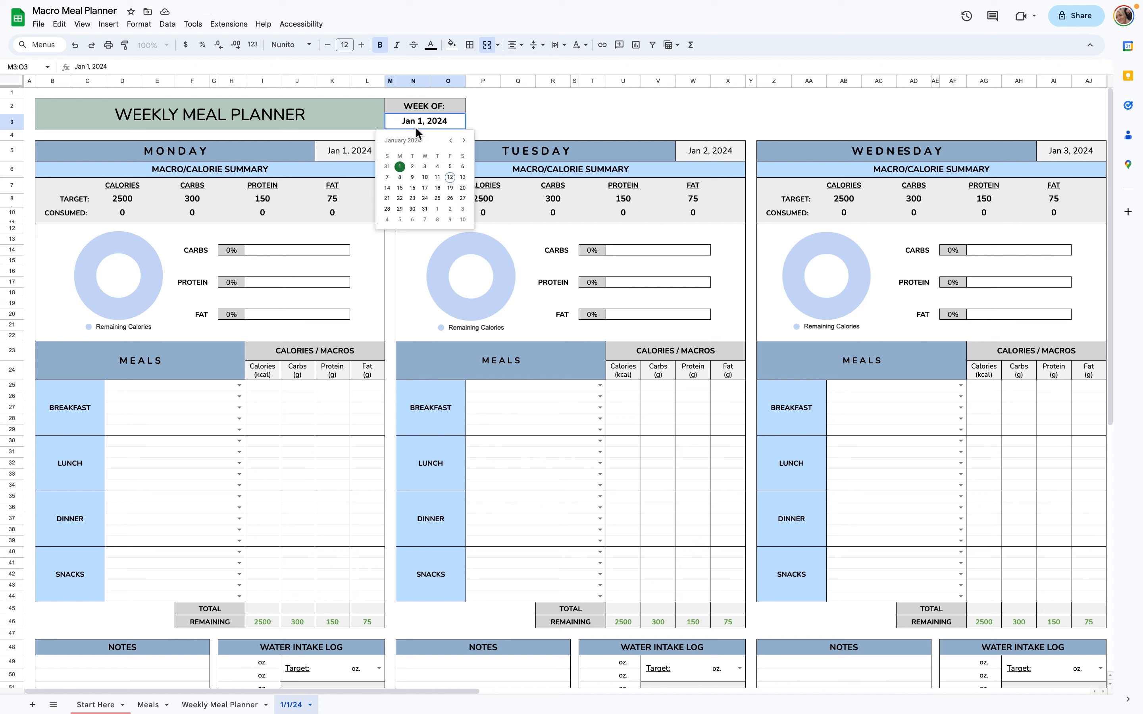
pyautogui.click(412, 167)
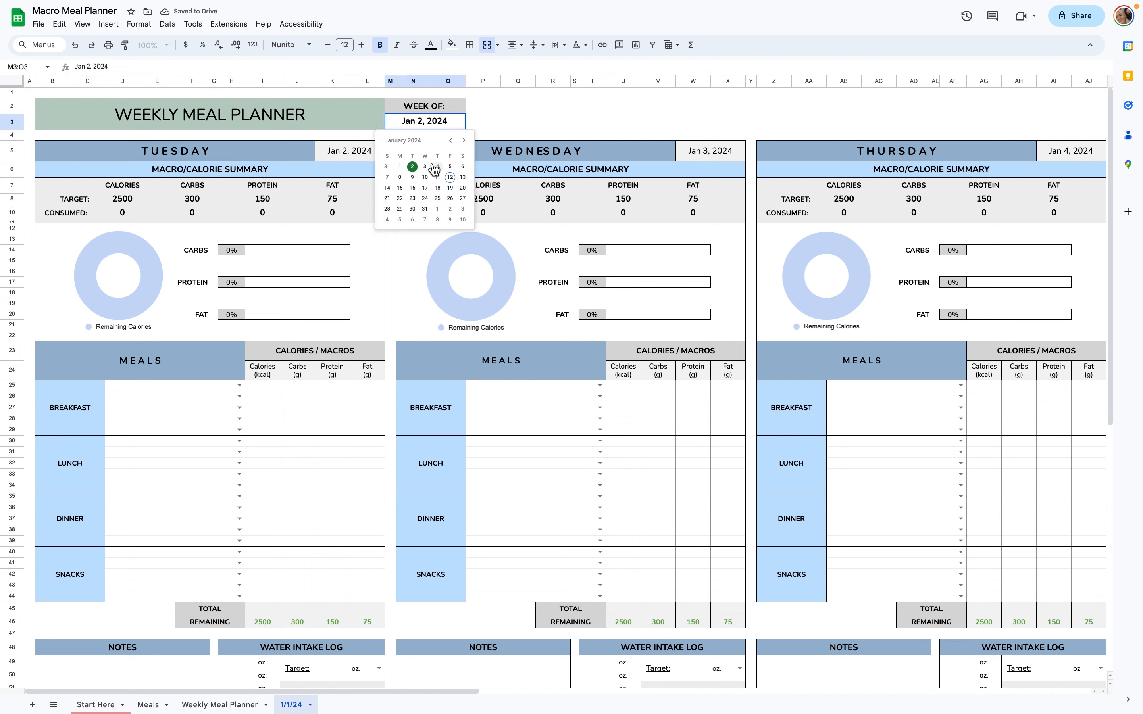
pyautogui.click(400, 166)
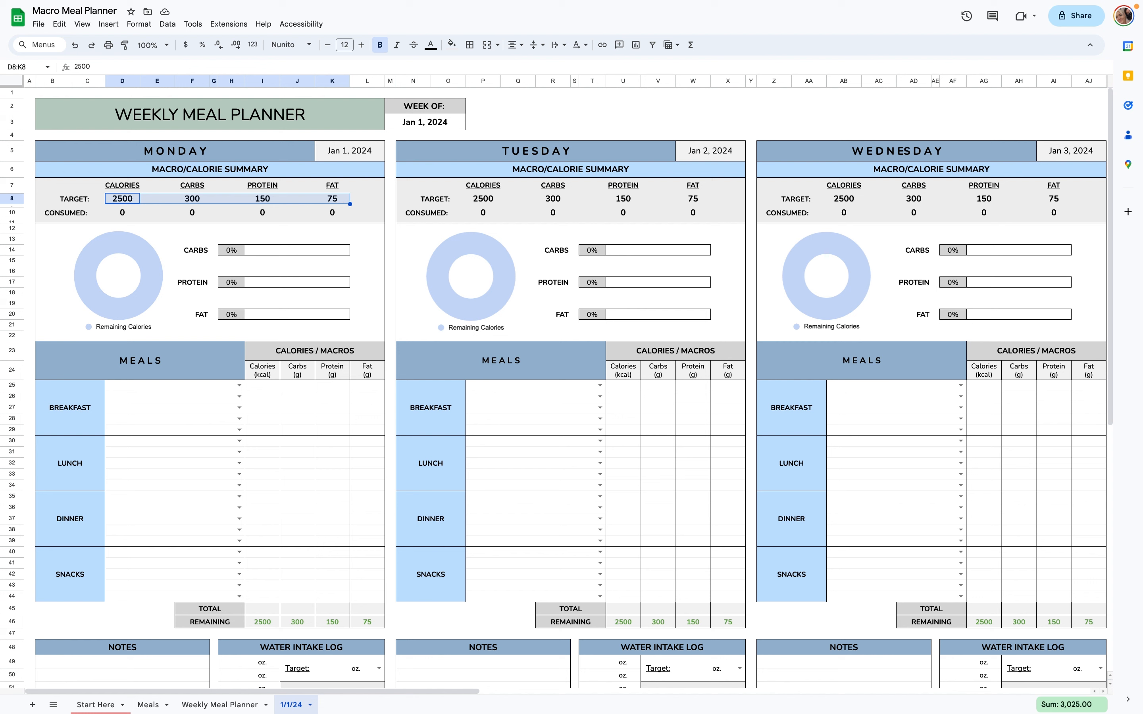
pyautogui.press('Delete')
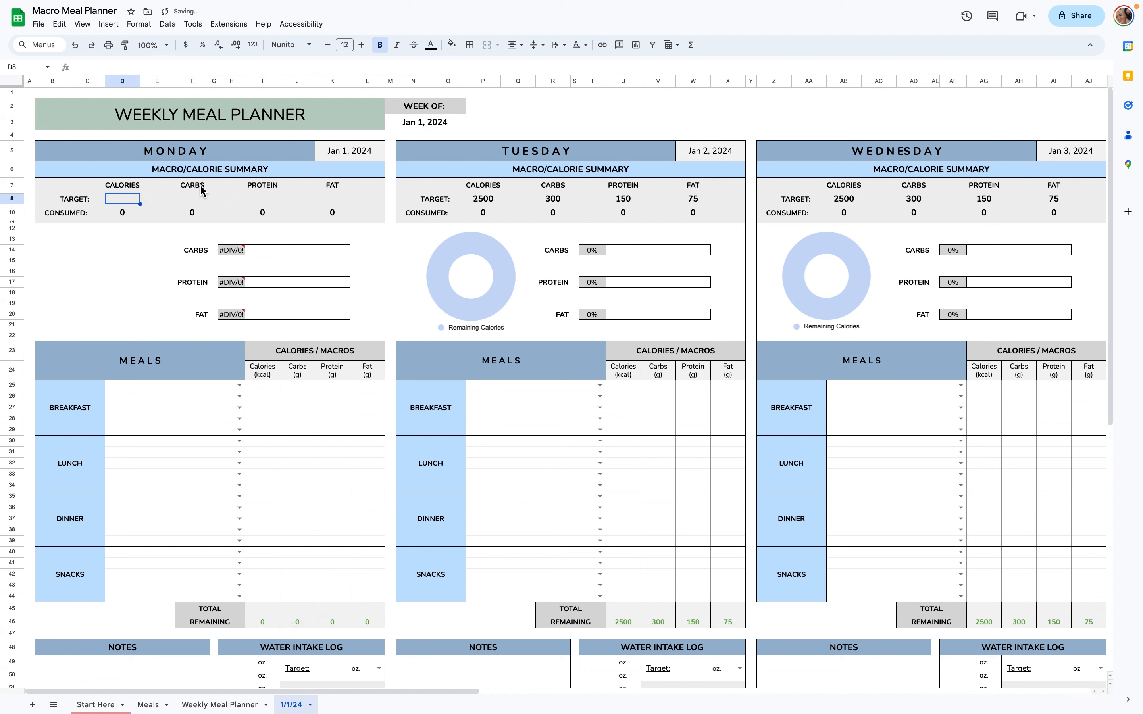
pyautogui.click(332, 199)
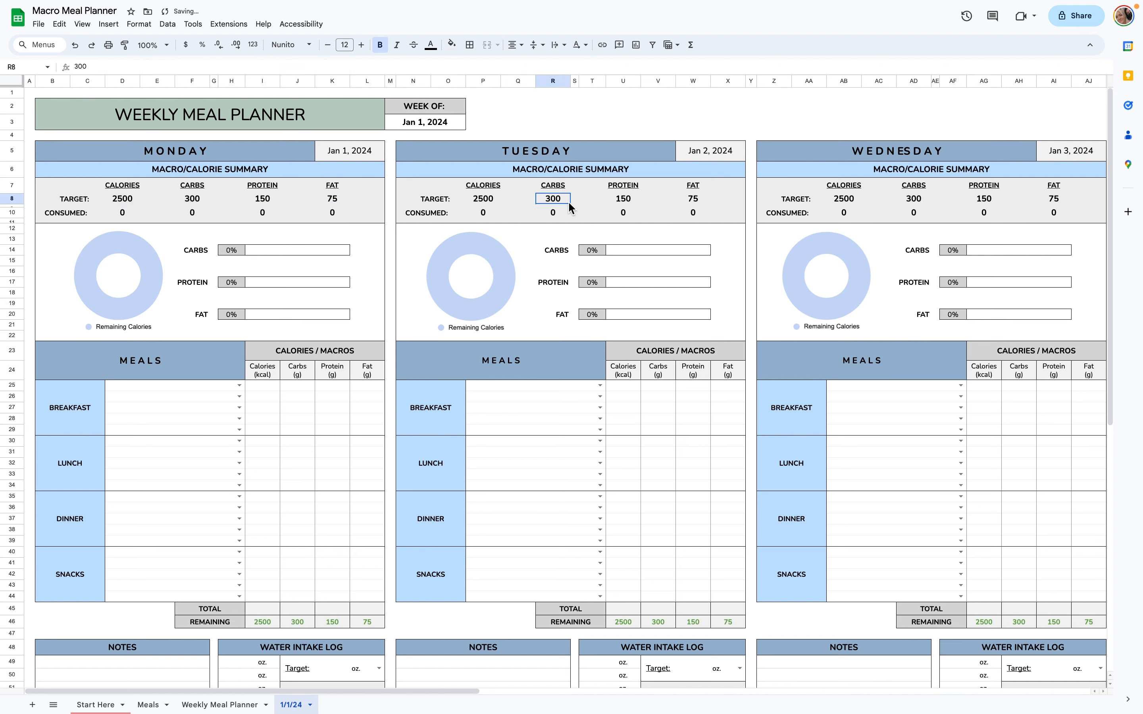
pyautogui.moveTo(121, 198); pyautogui.dragTo(332, 199)
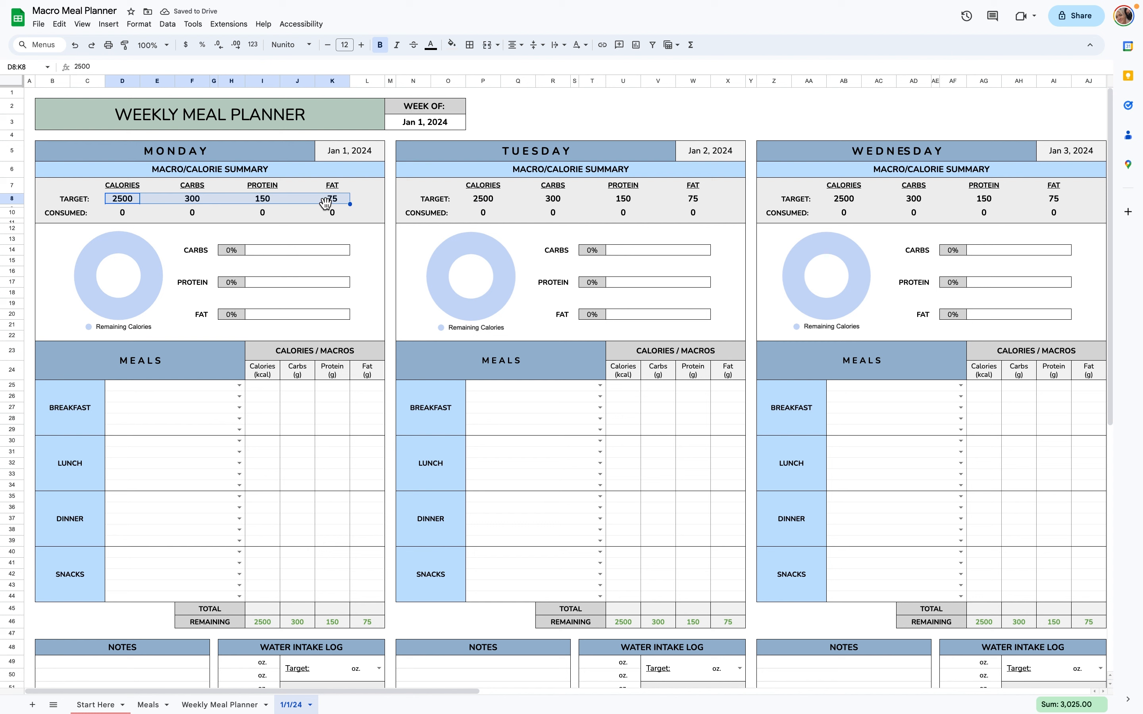
pyautogui.click(483, 199)
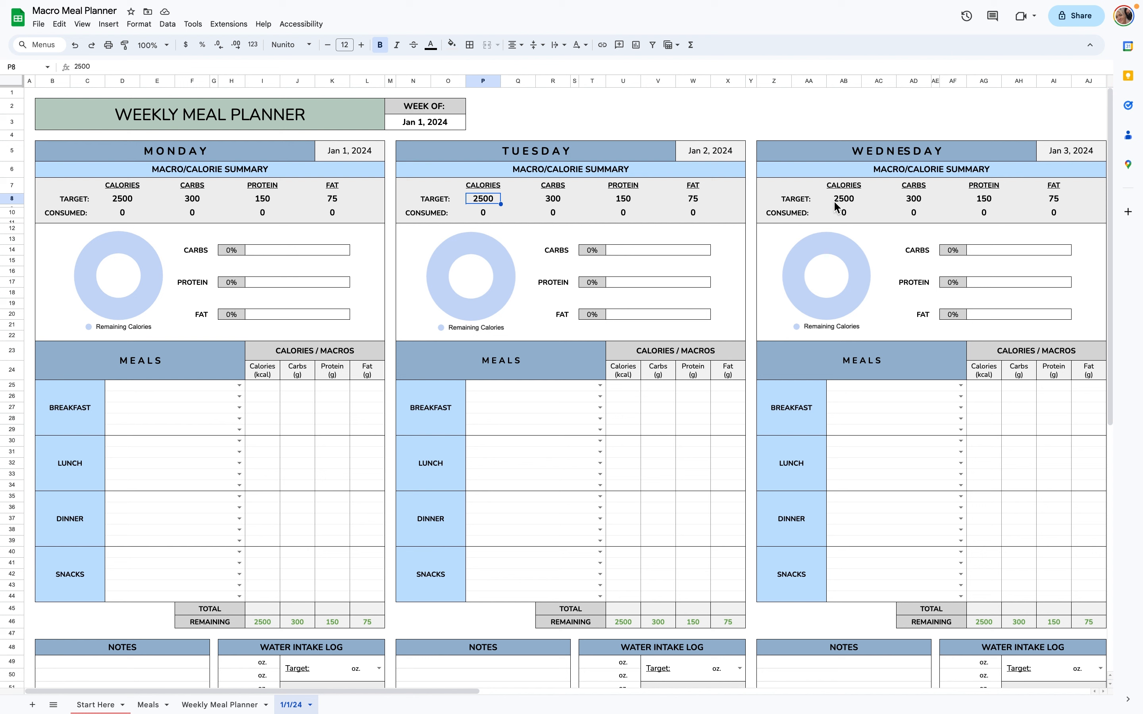
pyautogui.moveTo(248, 453)
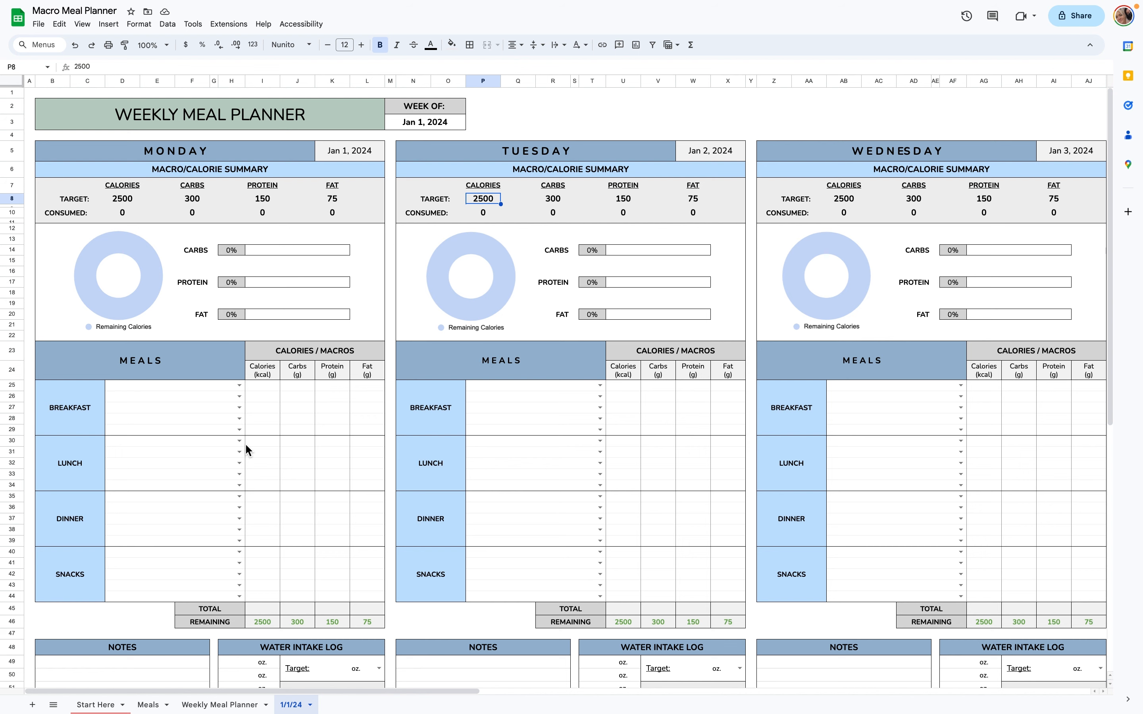
# Step: Log Breakfast Burrito as Monday's first breakfast, filling 480 cal, 59 C, 29 P, 17 F
pyautogui.scroll(-3)
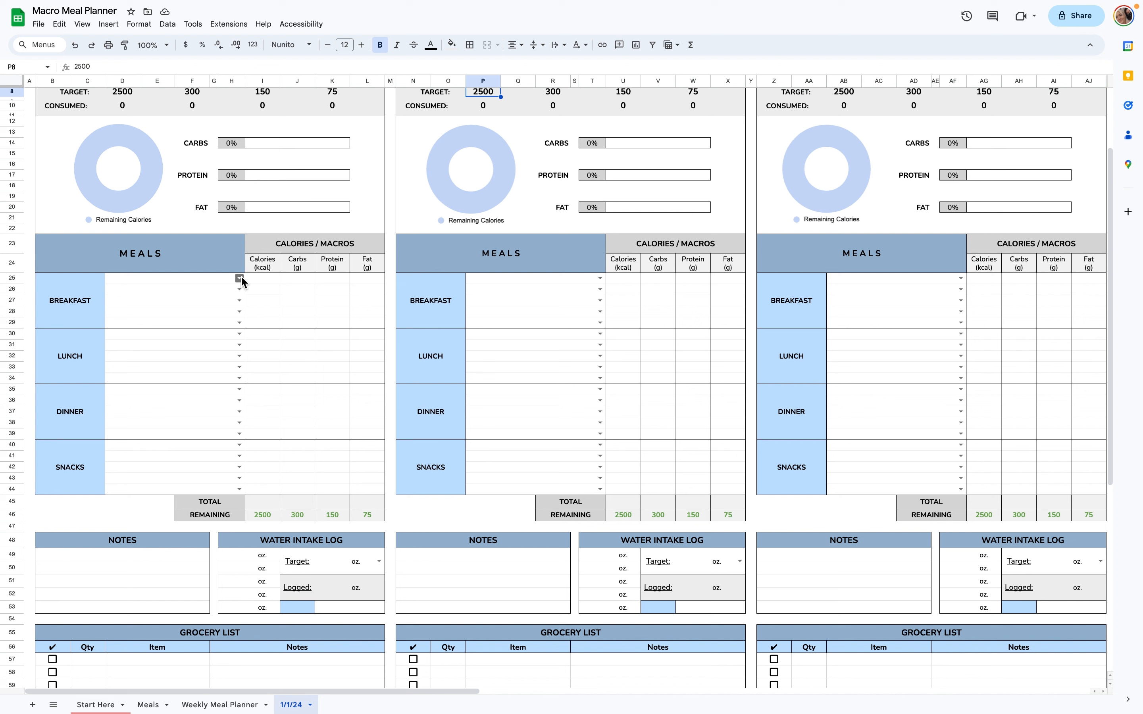
pyautogui.click(238, 280)
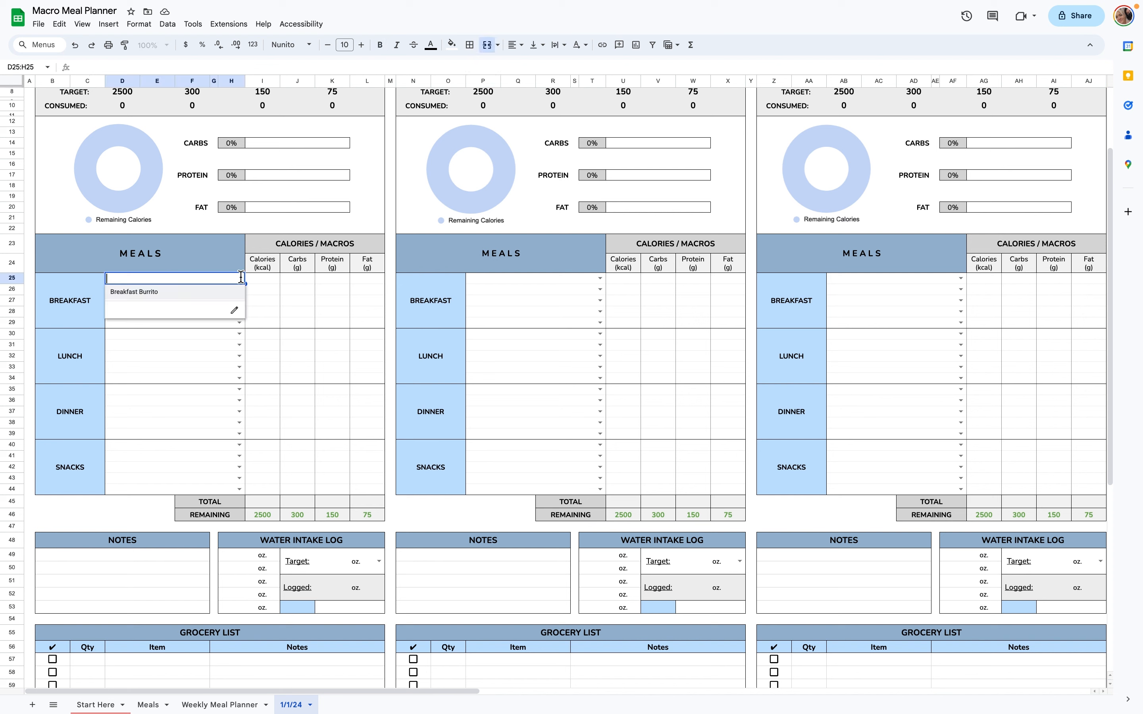
pyautogui.moveTo(229, 300)
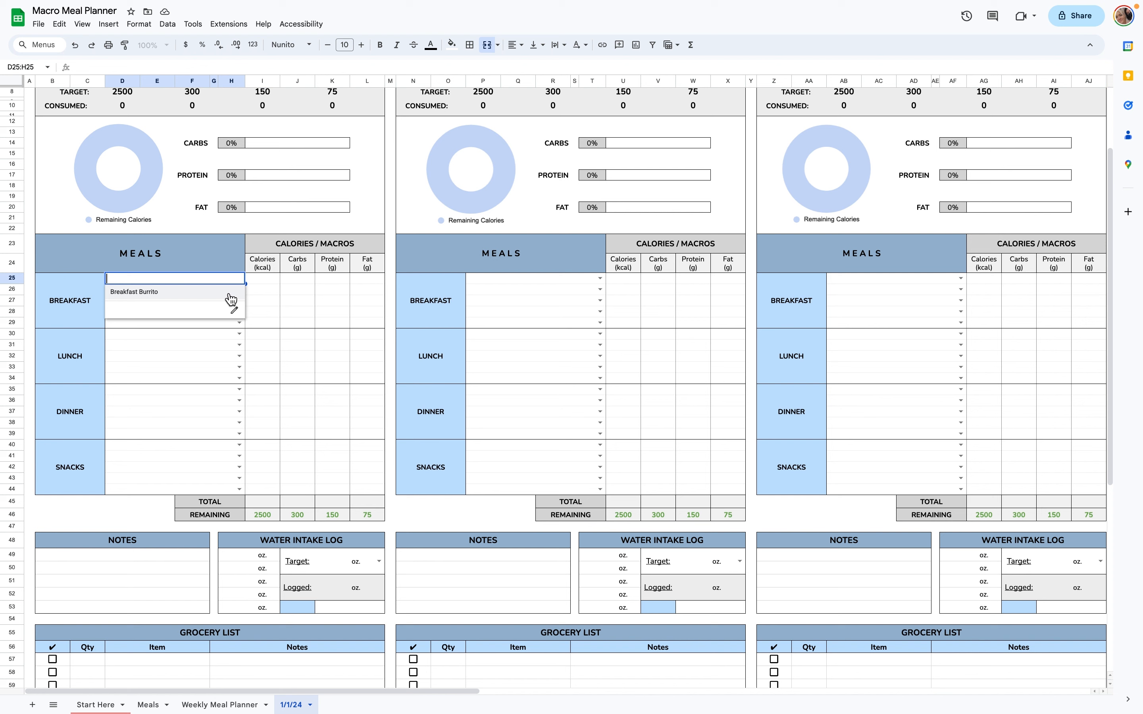
pyautogui.click(134, 292)
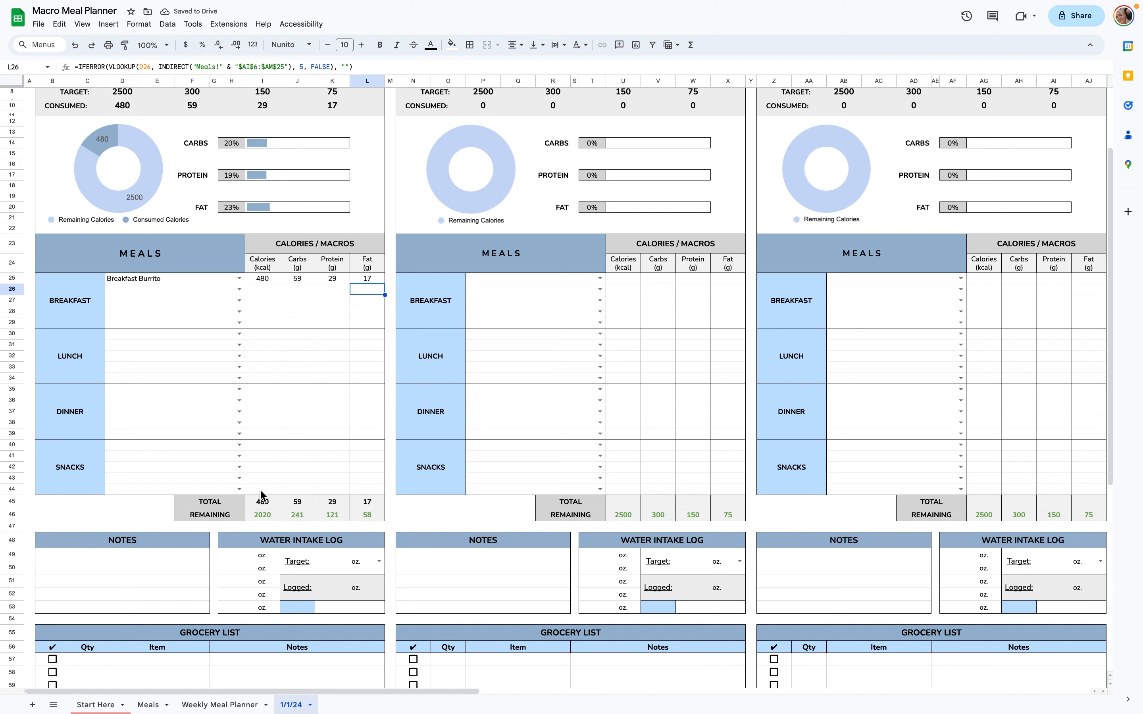
pyautogui.click(262, 502)
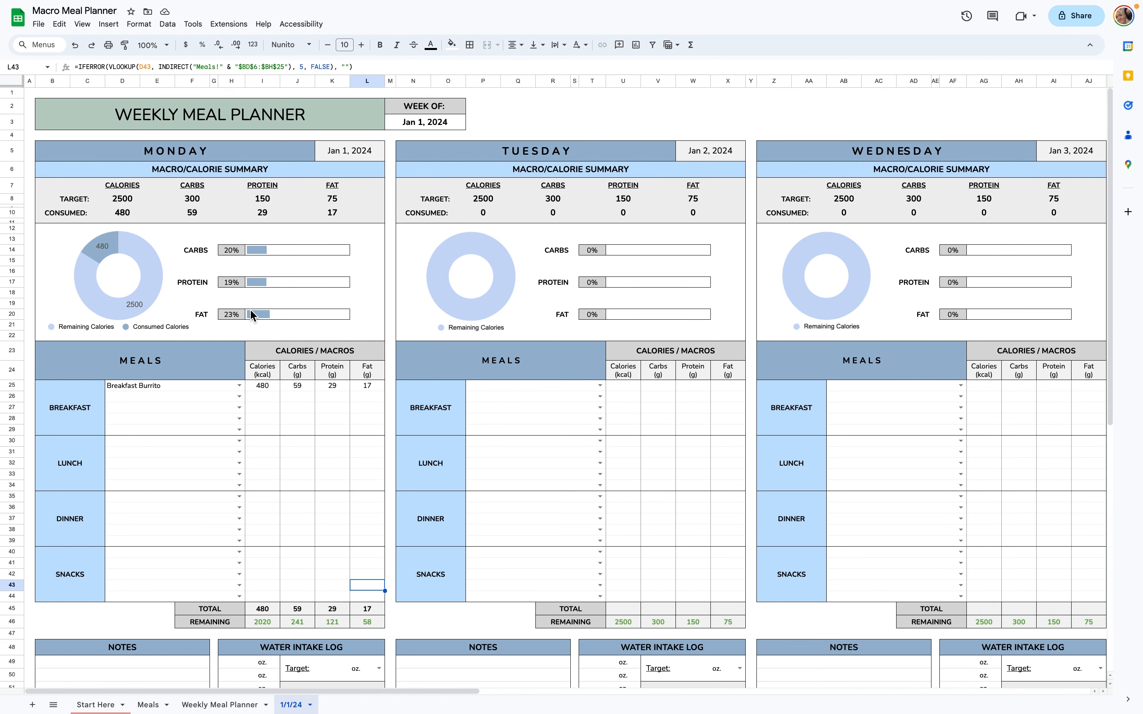
pyautogui.click(283, 250)
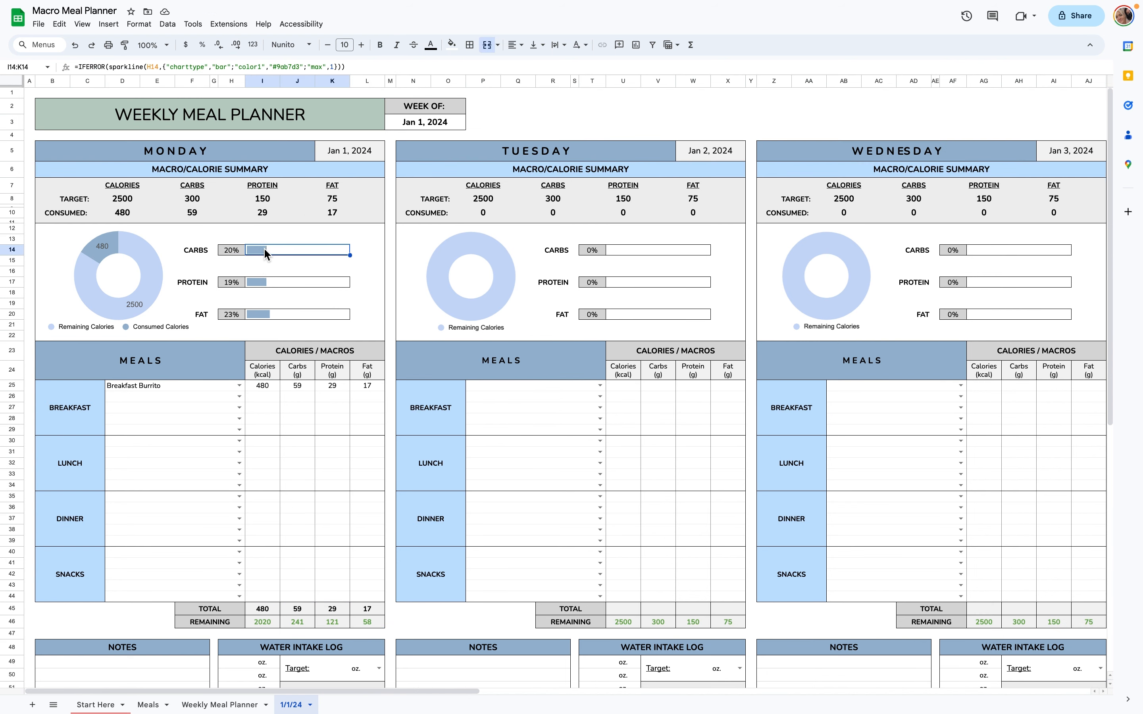
pyautogui.moveTo(264, 256)
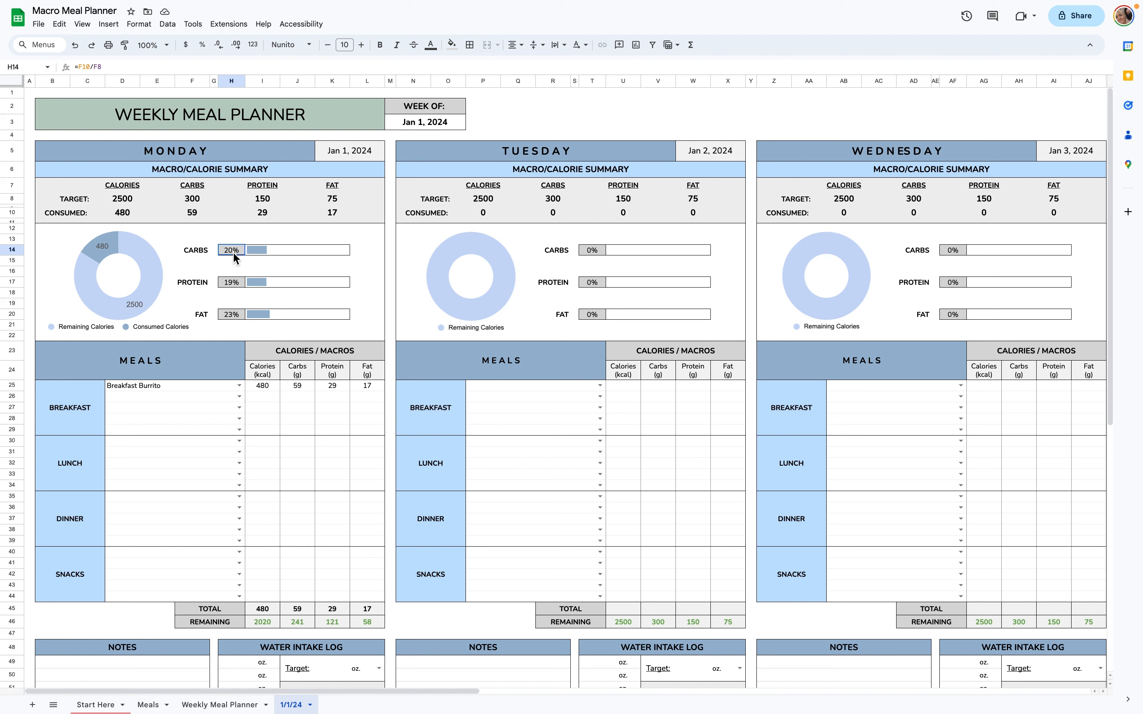
pyautogui.click(231, 314)
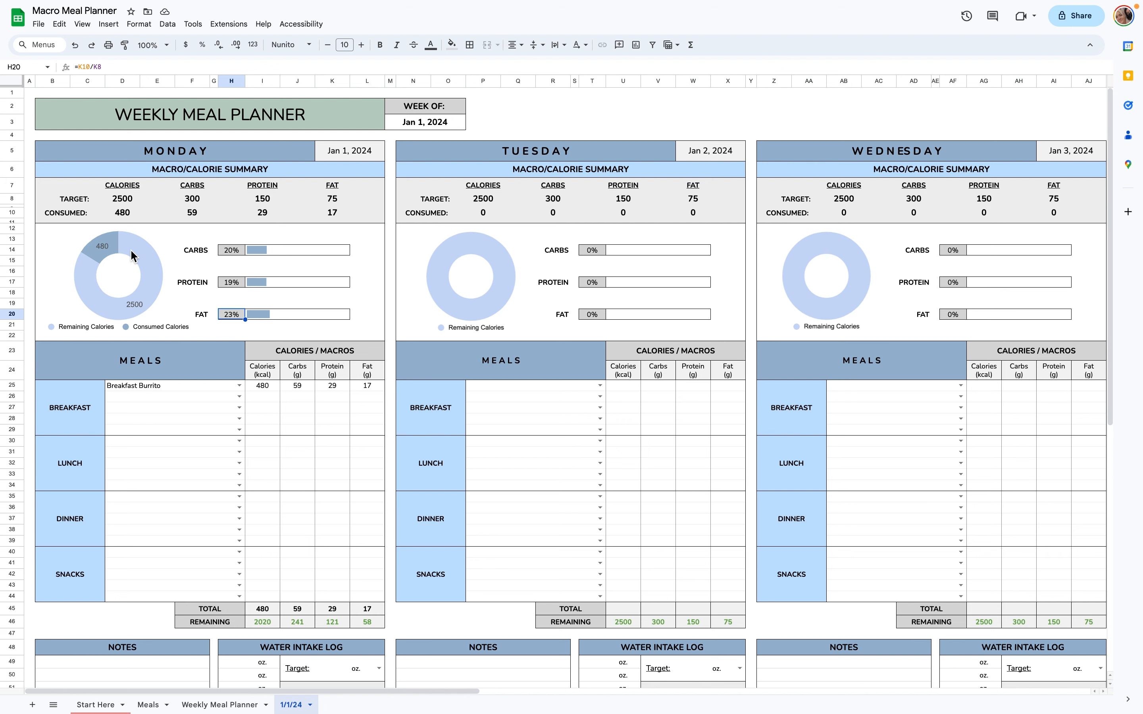
pyautogui.moveTo(97, 257)
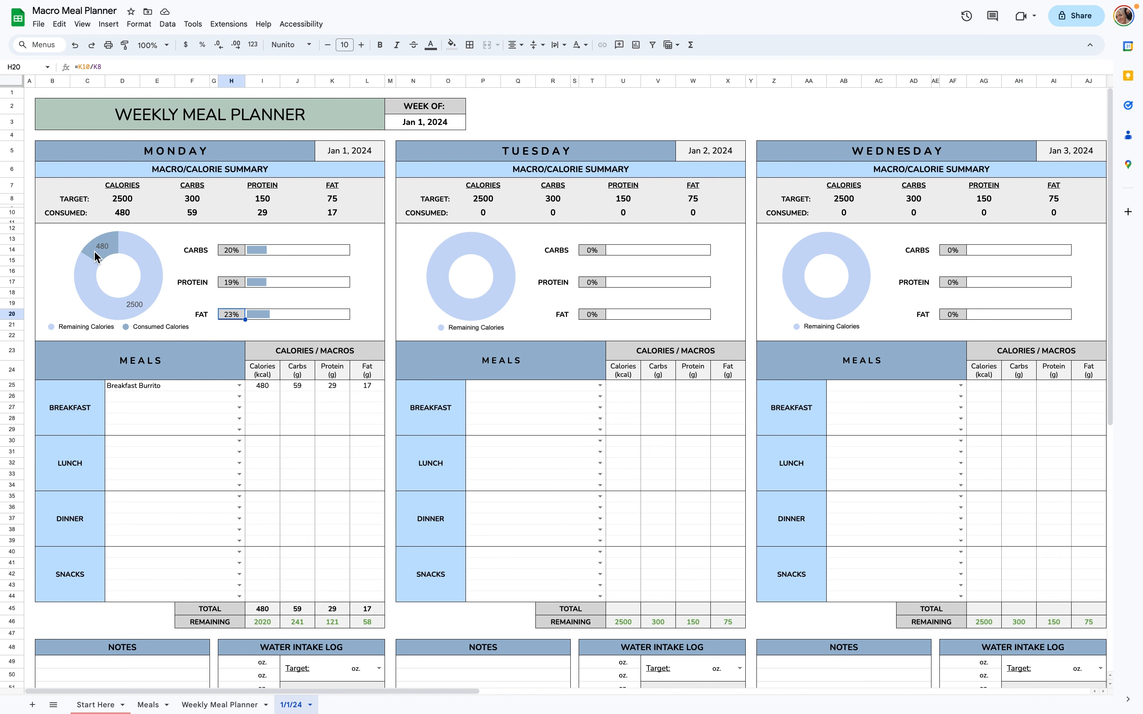
pyautogui.scroll(-3)
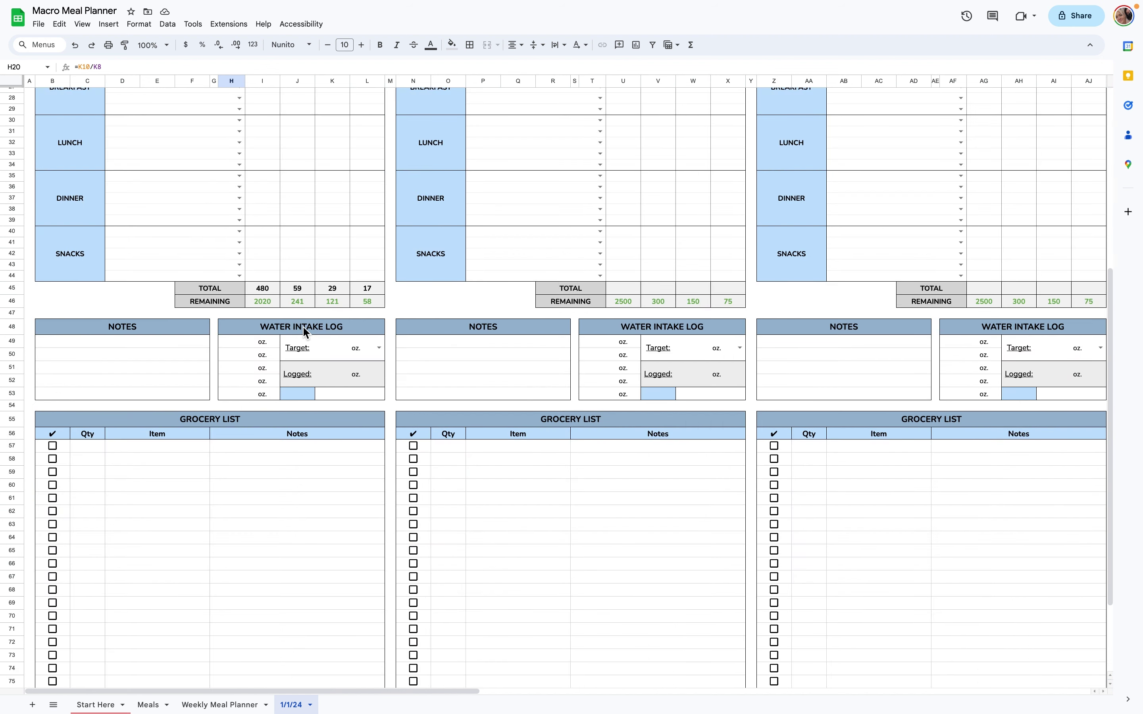
# Step: Add a blank fourth option to the water-target unit list (oz., cups, bottles)
pyautogui.click(377, 348)
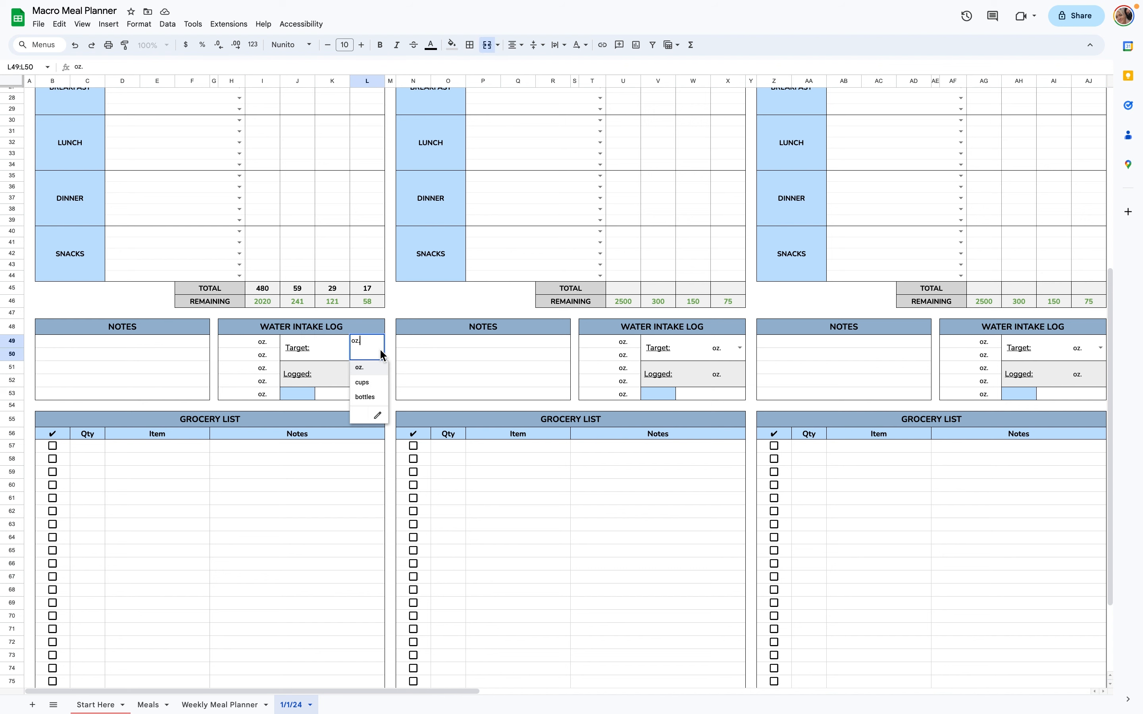
pyautogui.moveTo(379, 377)
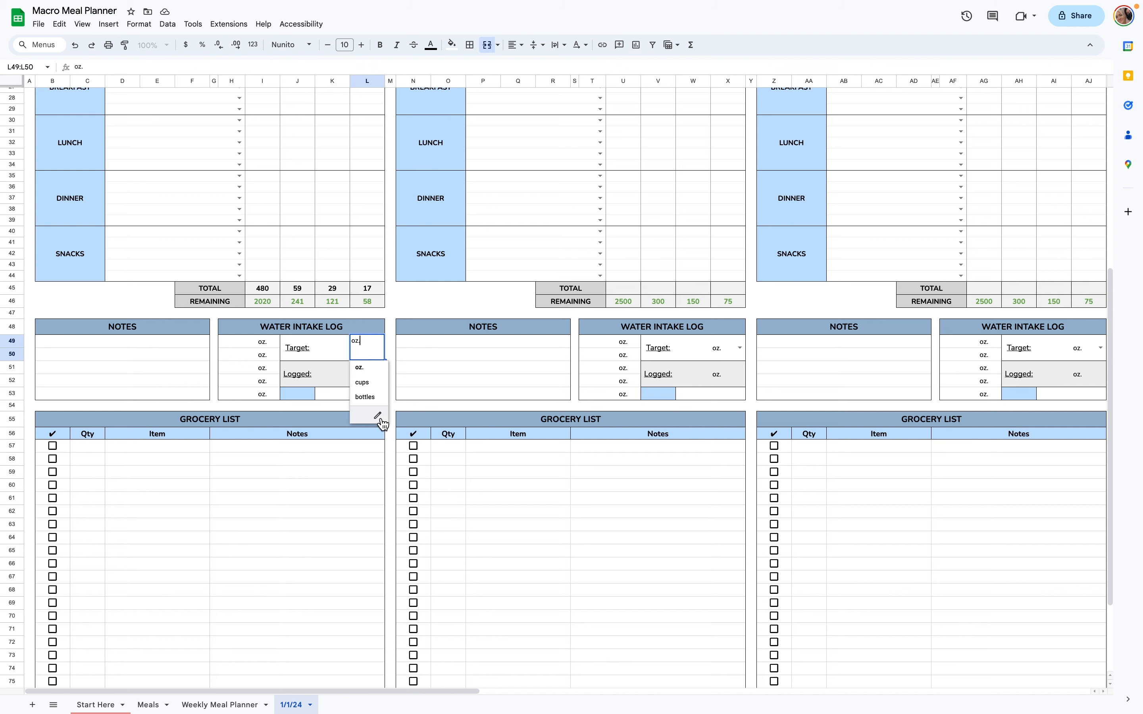
pyautogui.click(375, 415)
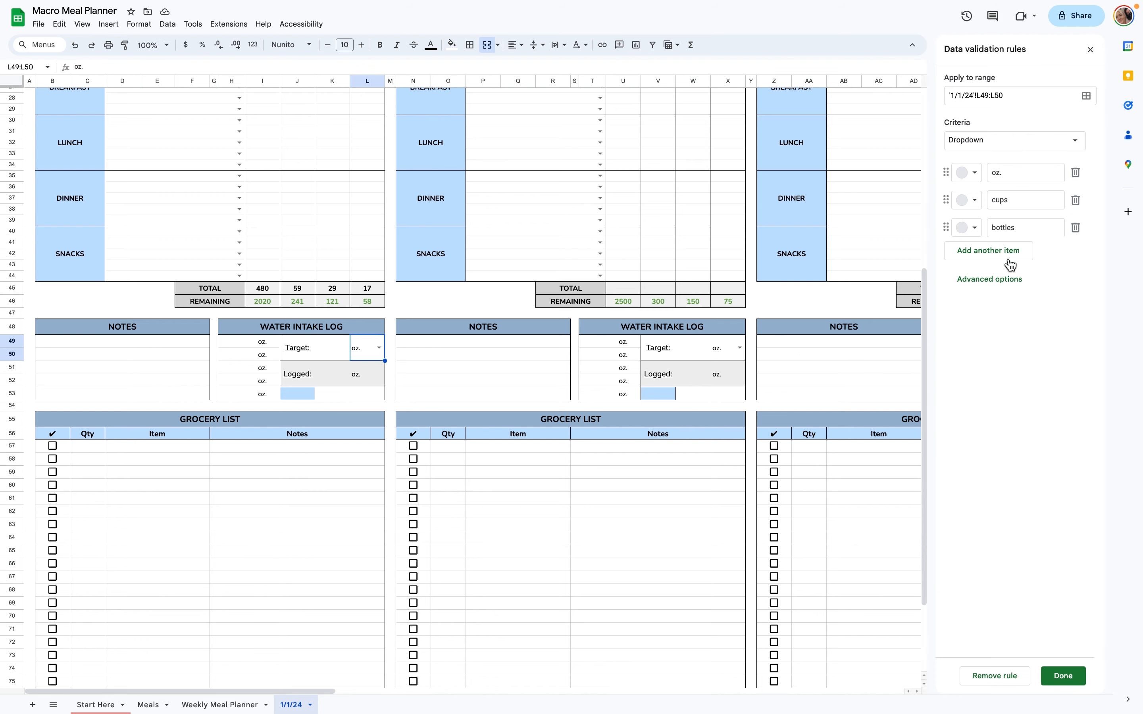
pyautogui.click(987, 250)
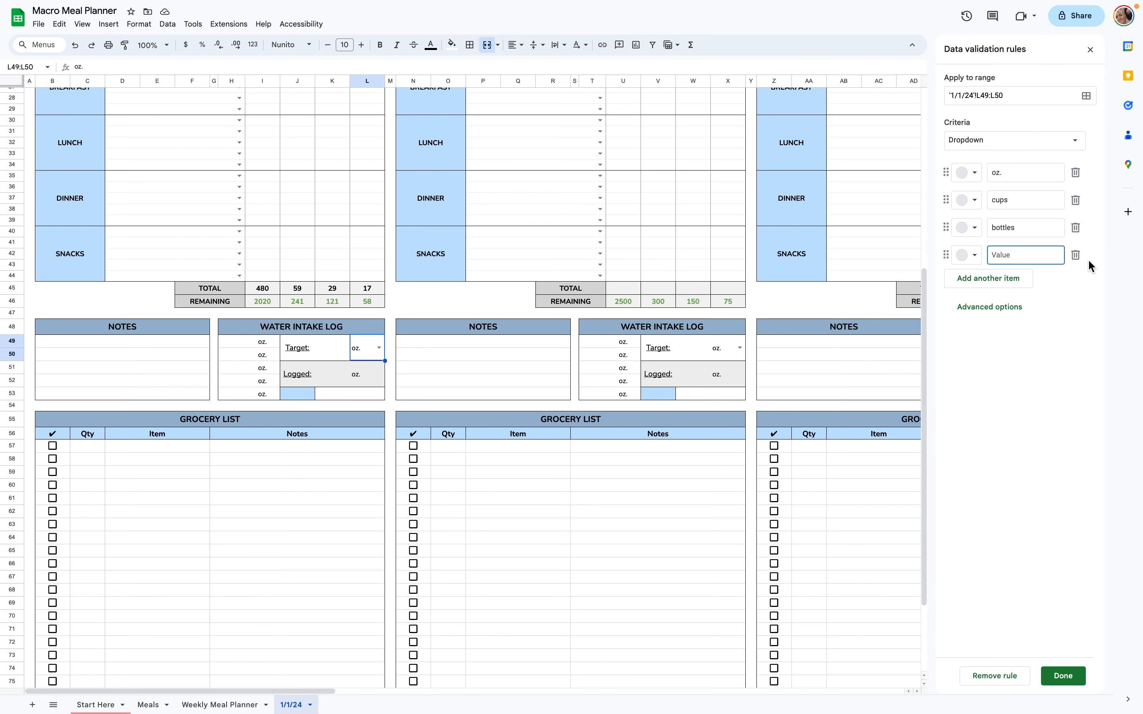
pyautogui.moveTo(1075, 255)
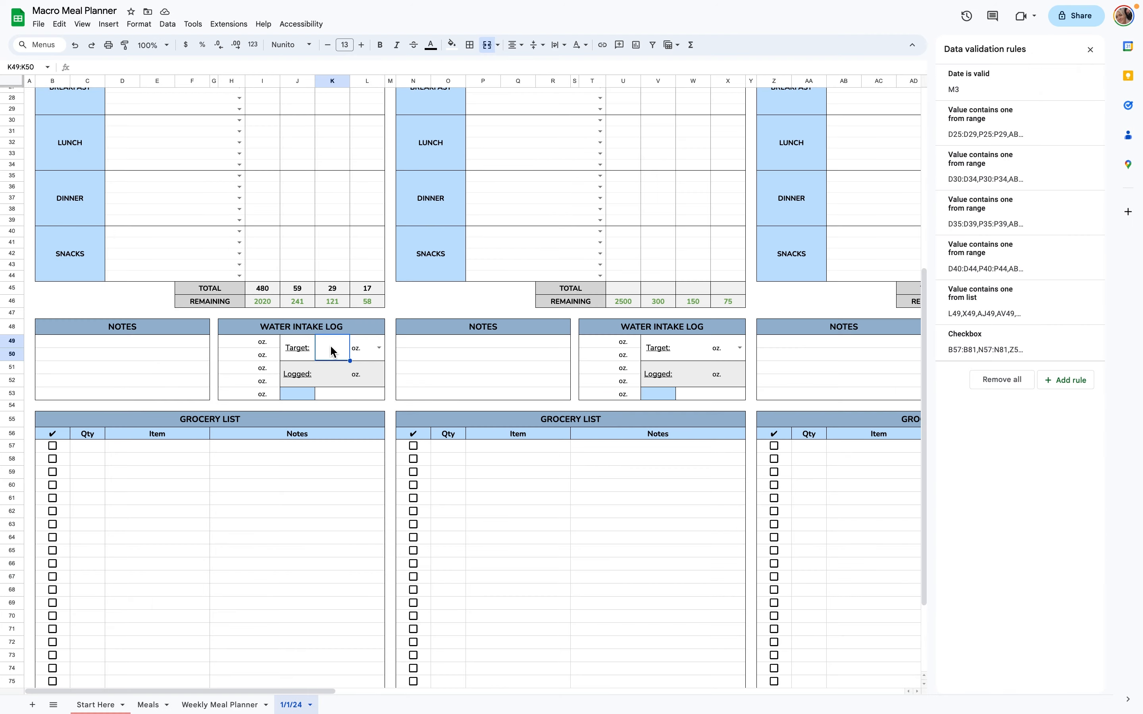
# Step: Set Monday's water target to 128 oz and log 32 and 64 oz entries for 96 oz, 75% progress
pyautogui.write('128')
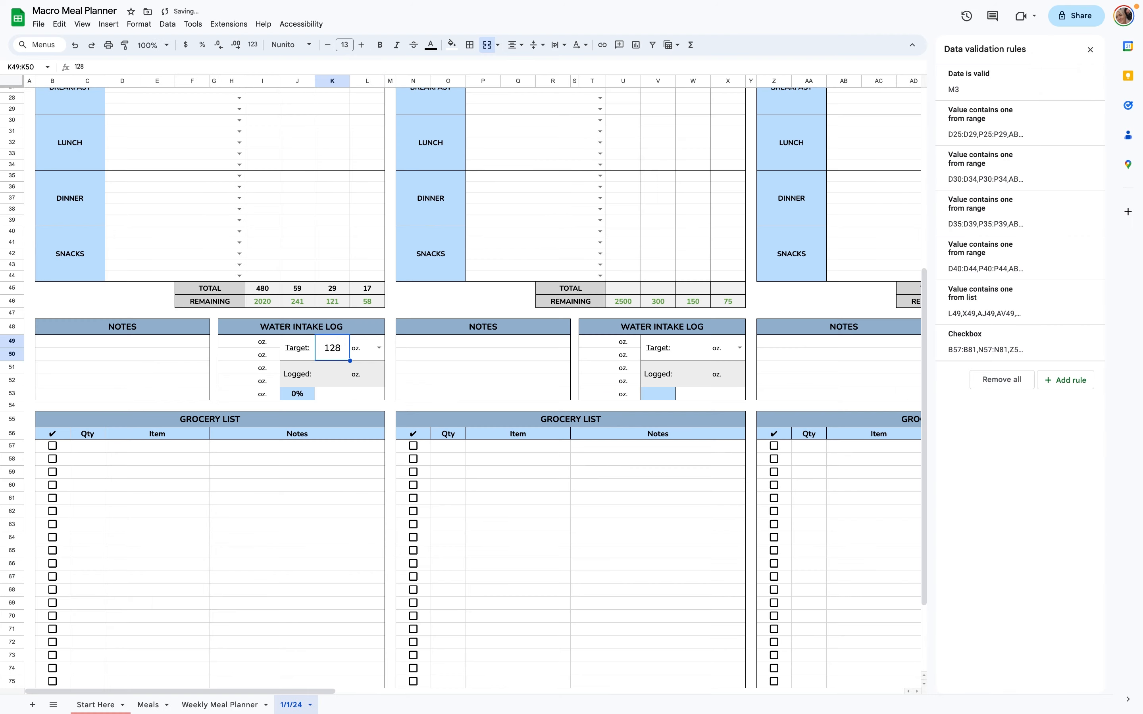
pyautogui.click(230, 341)
pyautogui.write('32')
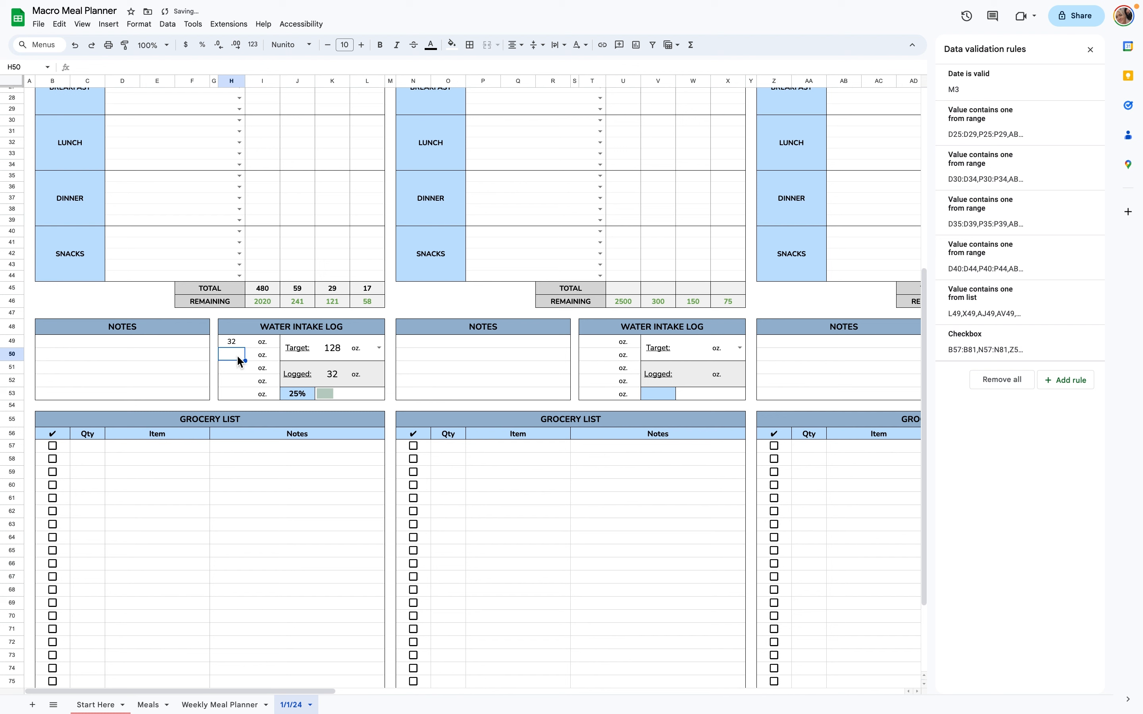
pyautogui.write('64')
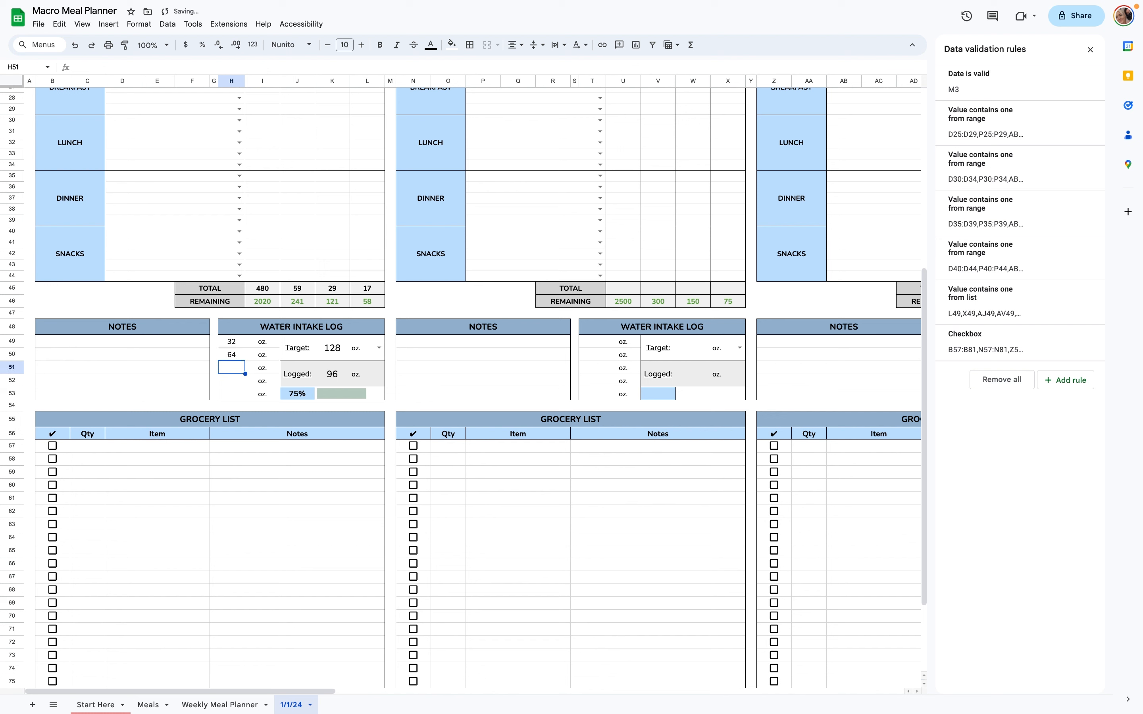
pyautogui.moveTo(317, 402)
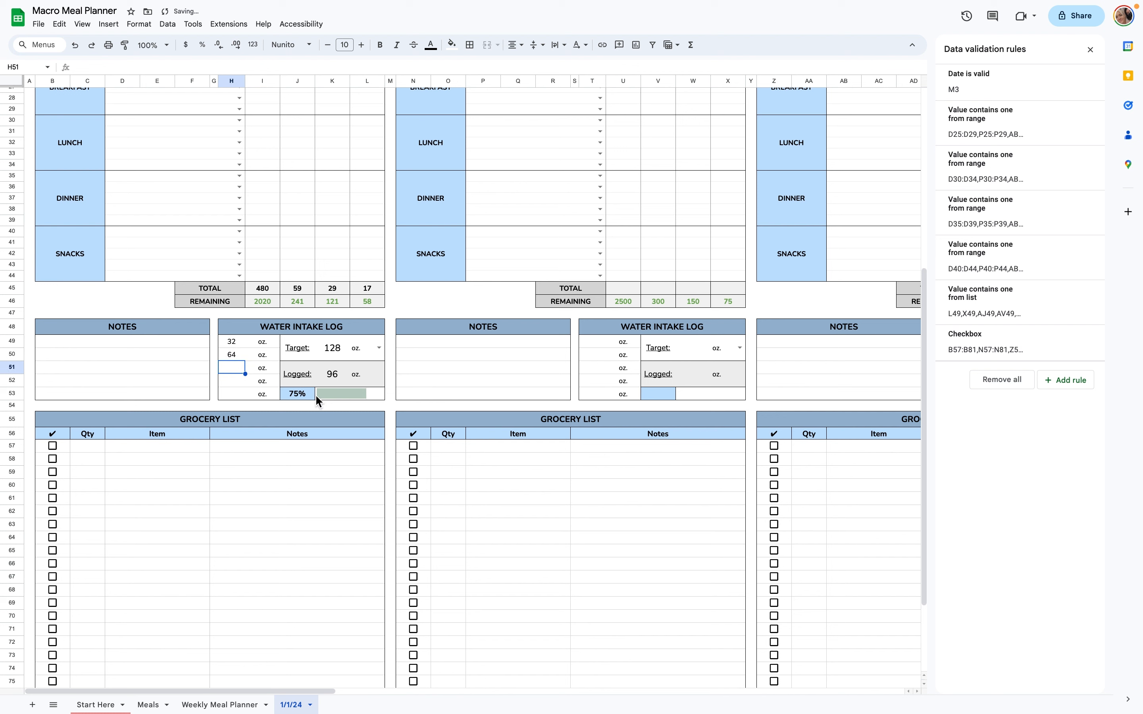
pyautogui.click(341, 394)
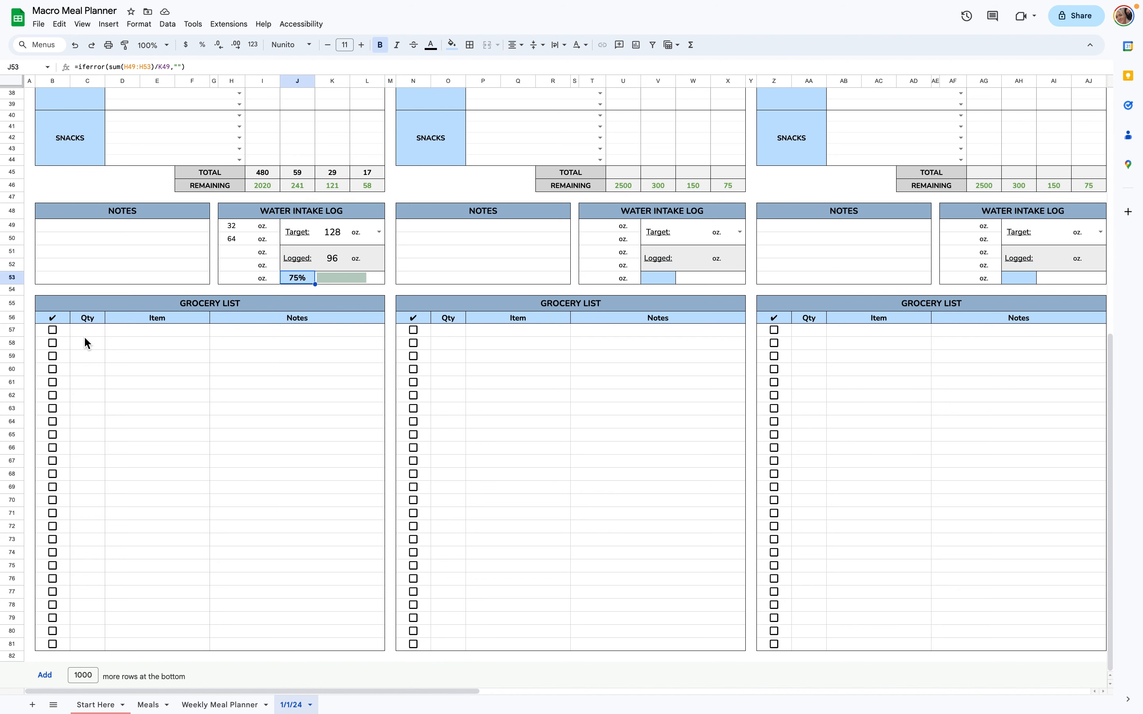
# Step: Add 1 Tortillas to Monday's grocery list and tick its checkbox
pyautogui.write('1')
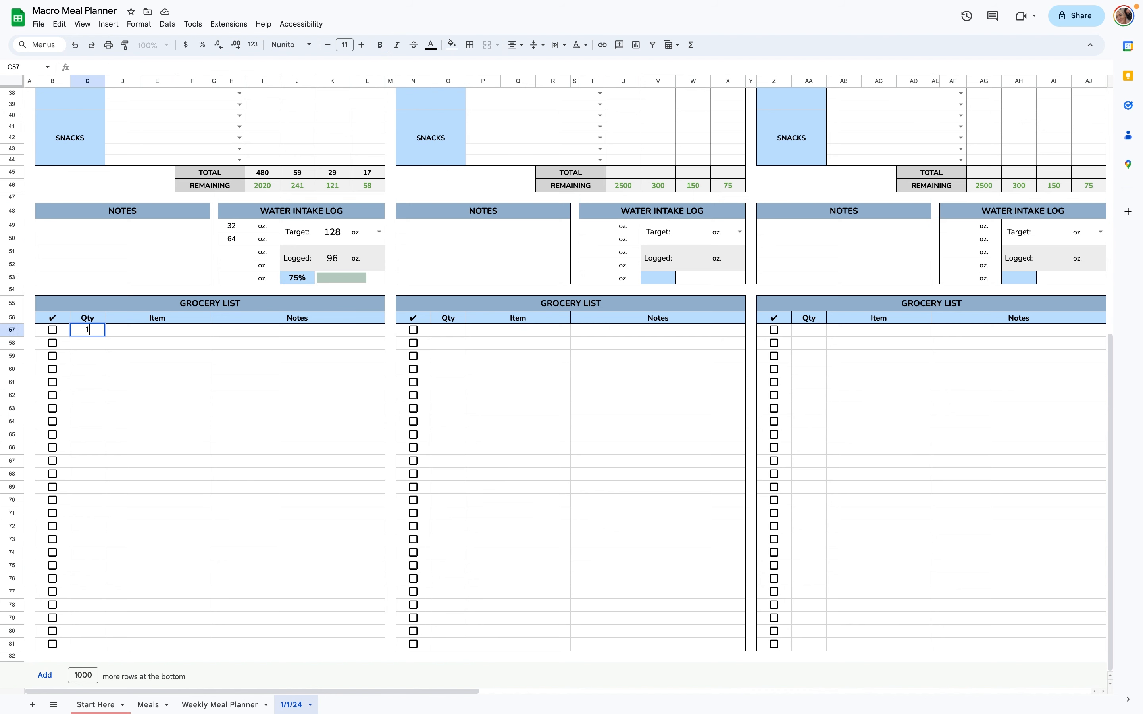
pyautogui.click(157, 331)
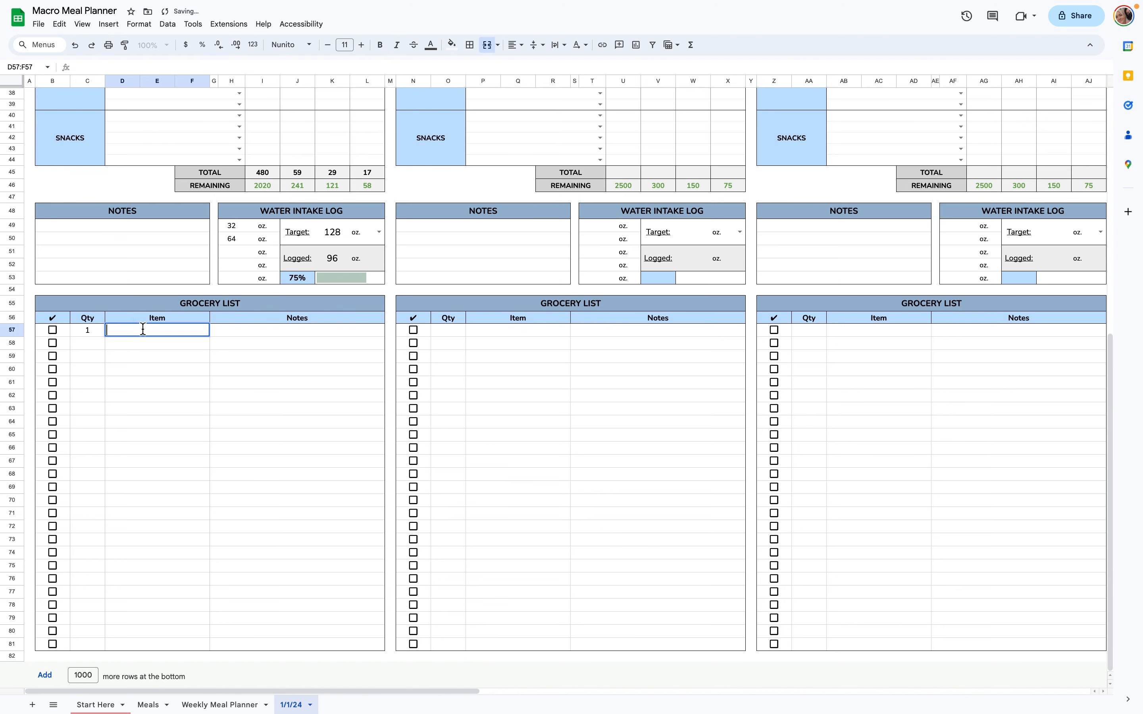
pyautogui.write('Tortillas')
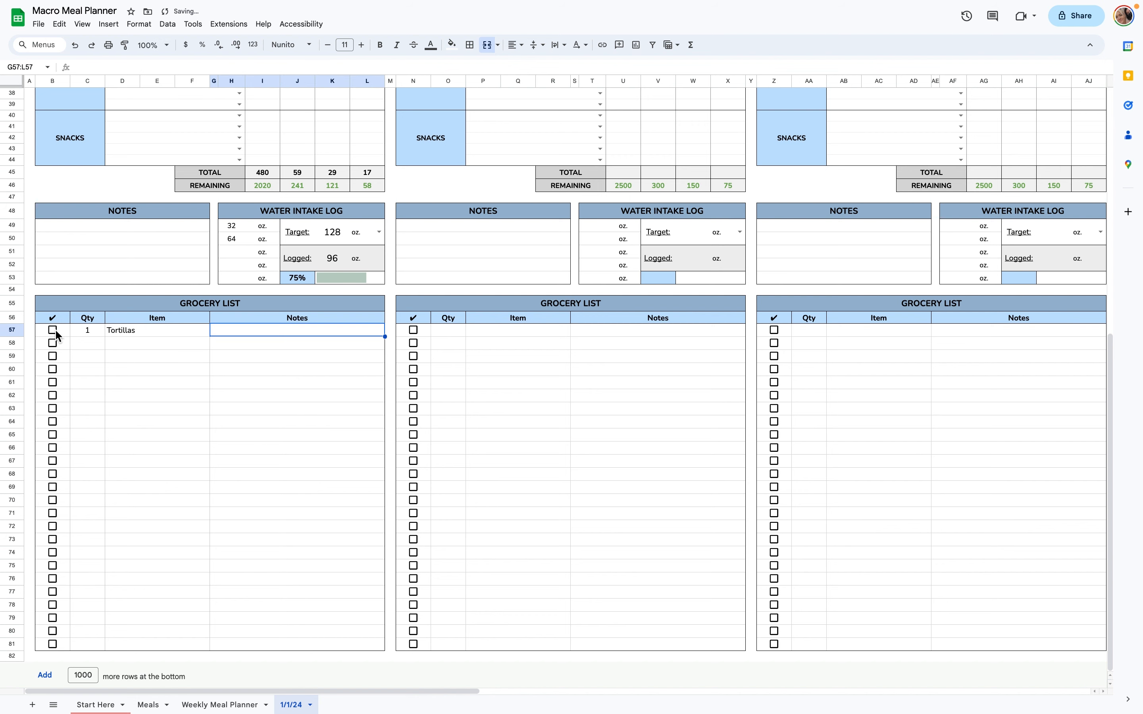
pyautogui.click(52, 331)
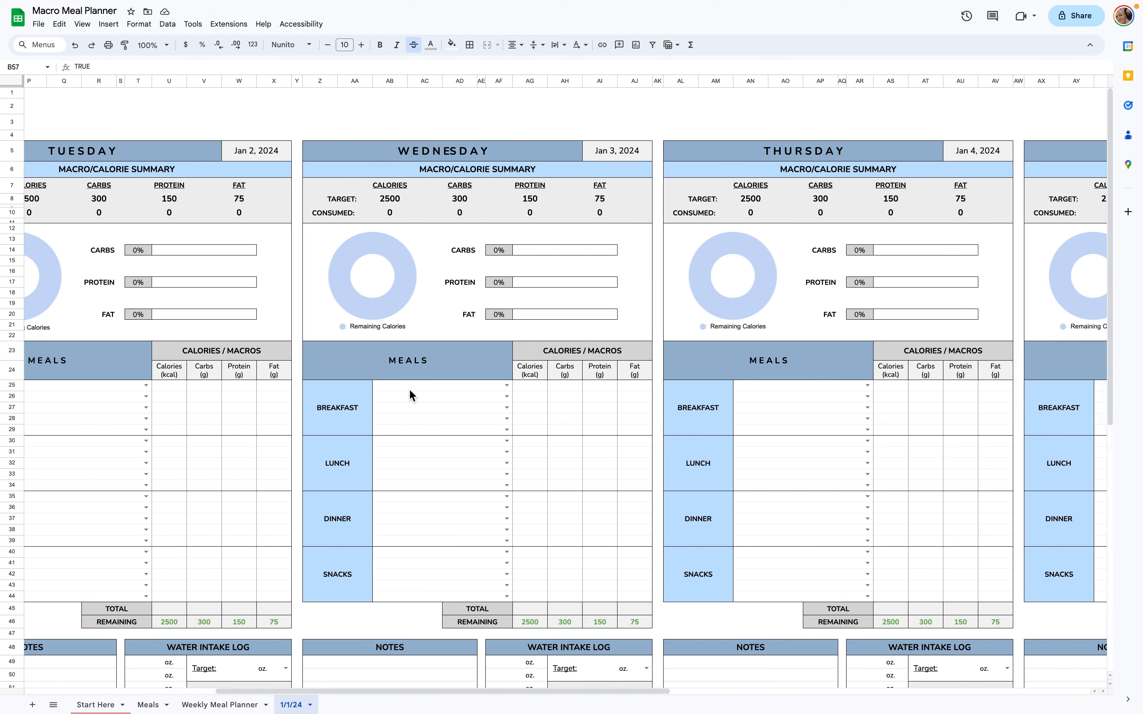
pyautogui.hscroll(3)
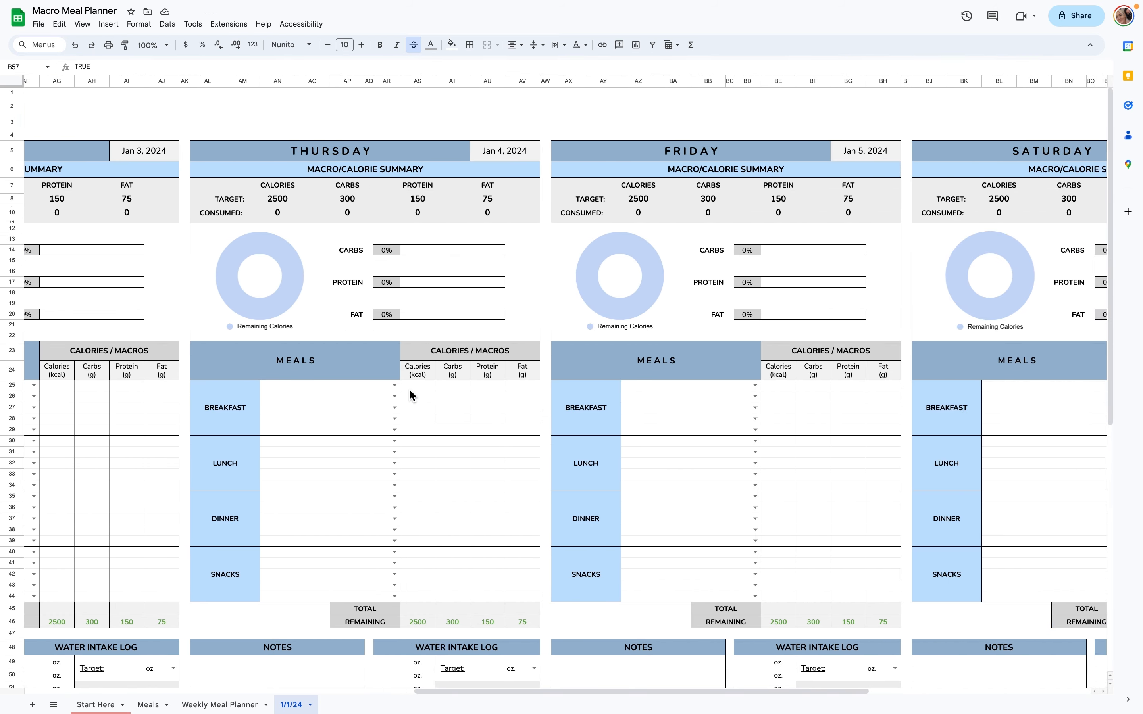
pyautogui.hscroll(3)
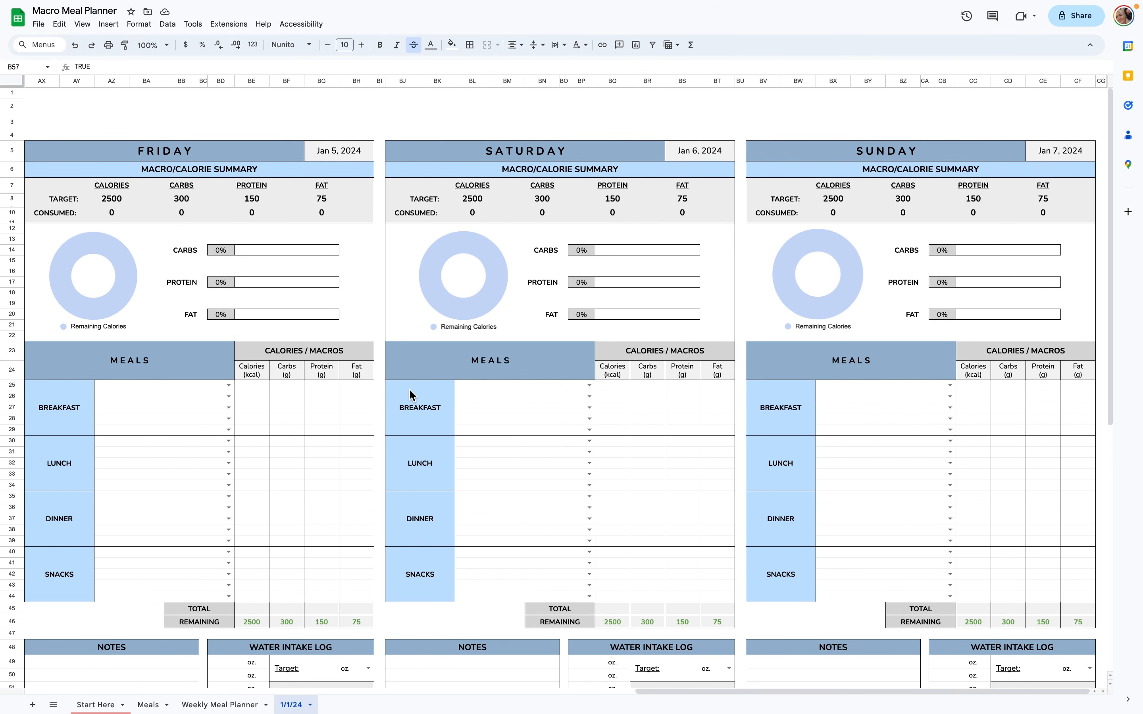